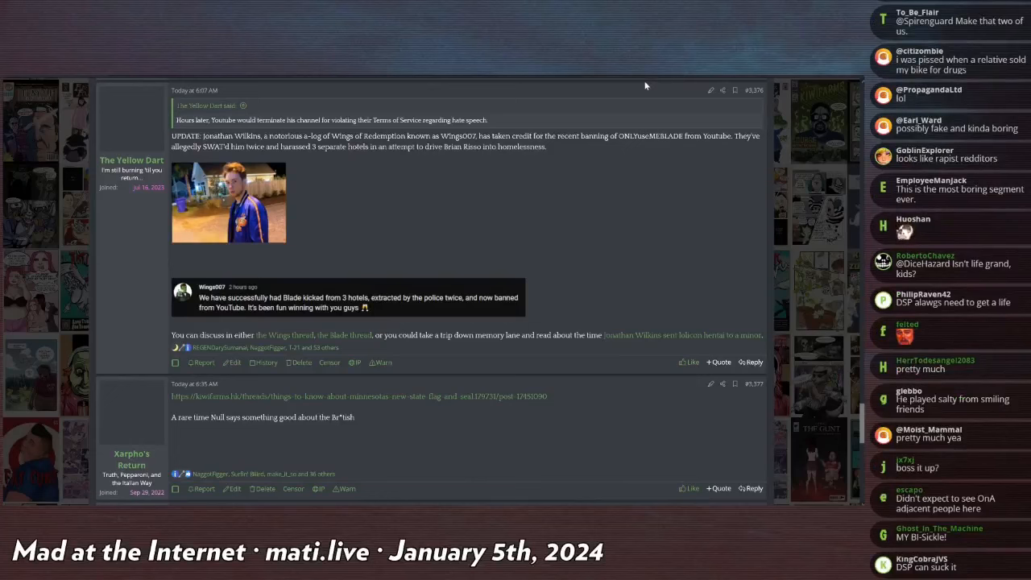
scroll("down", 3)
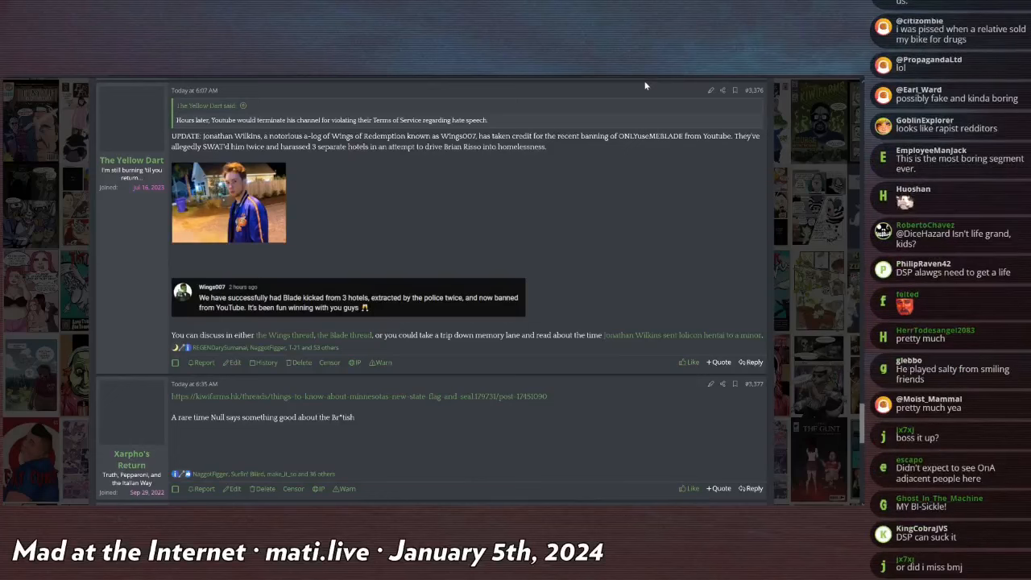
scroll("down", 3)
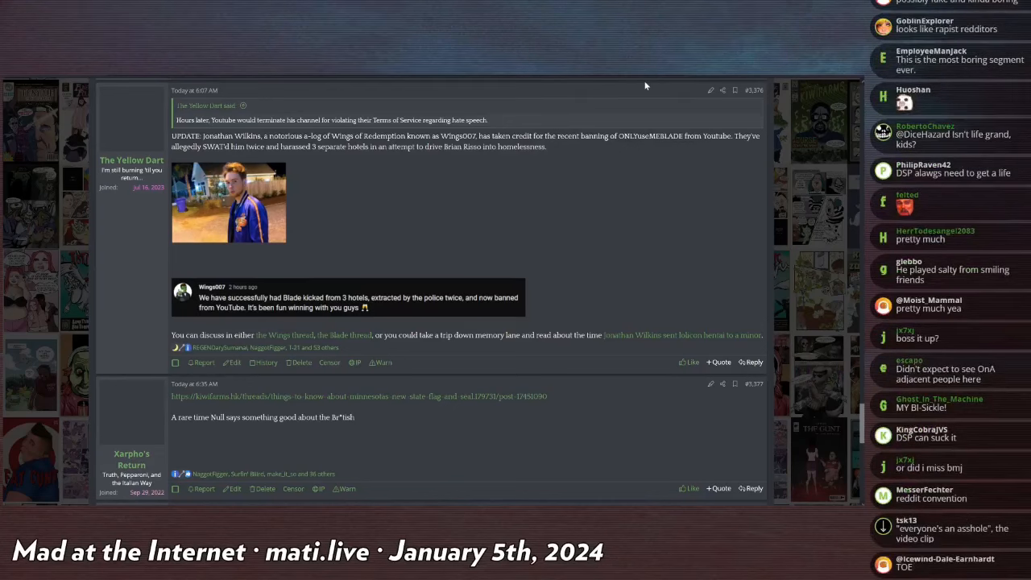
scroll("down", 3)
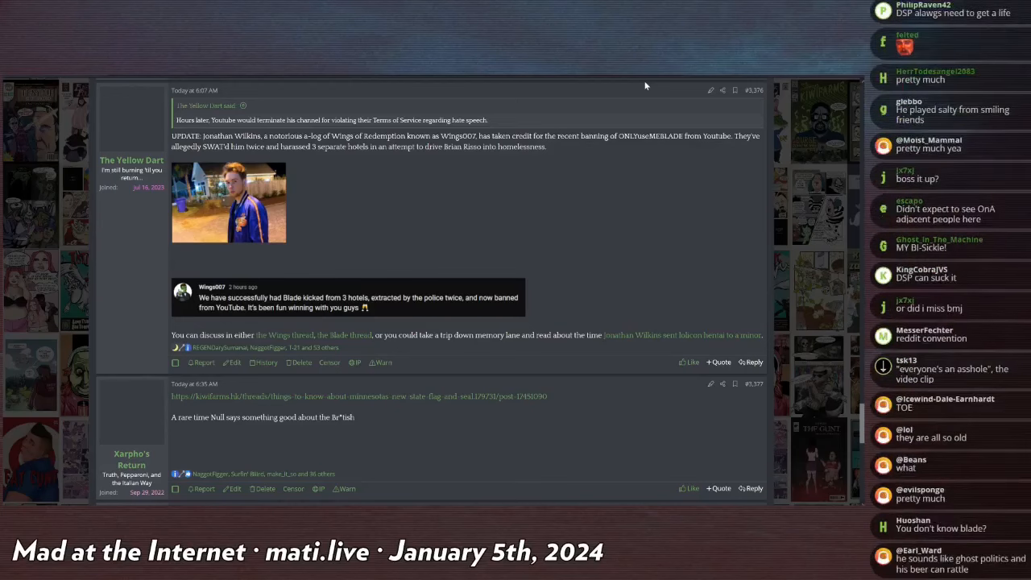
scroll("down", 3)
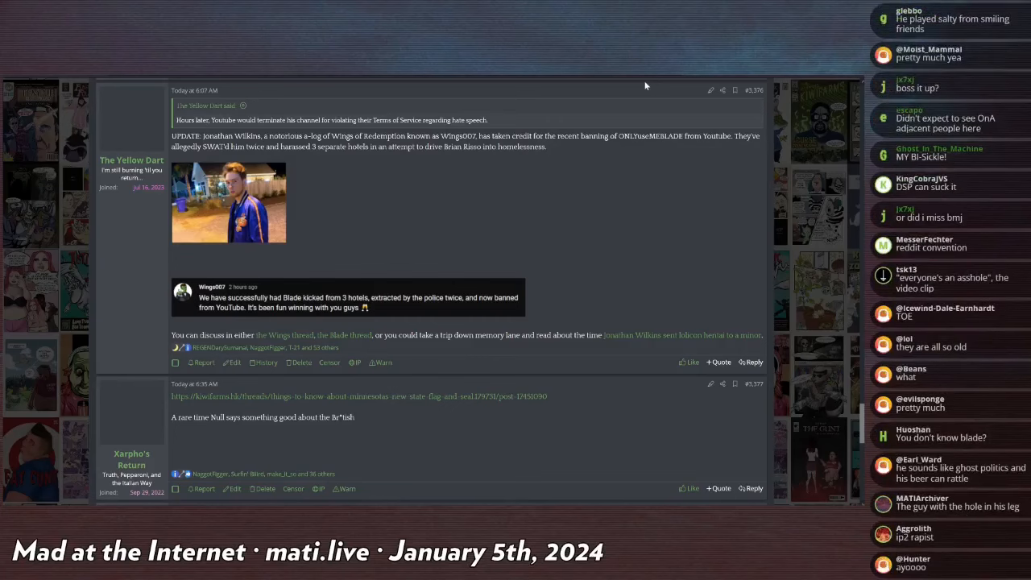
scroll("down", 3)
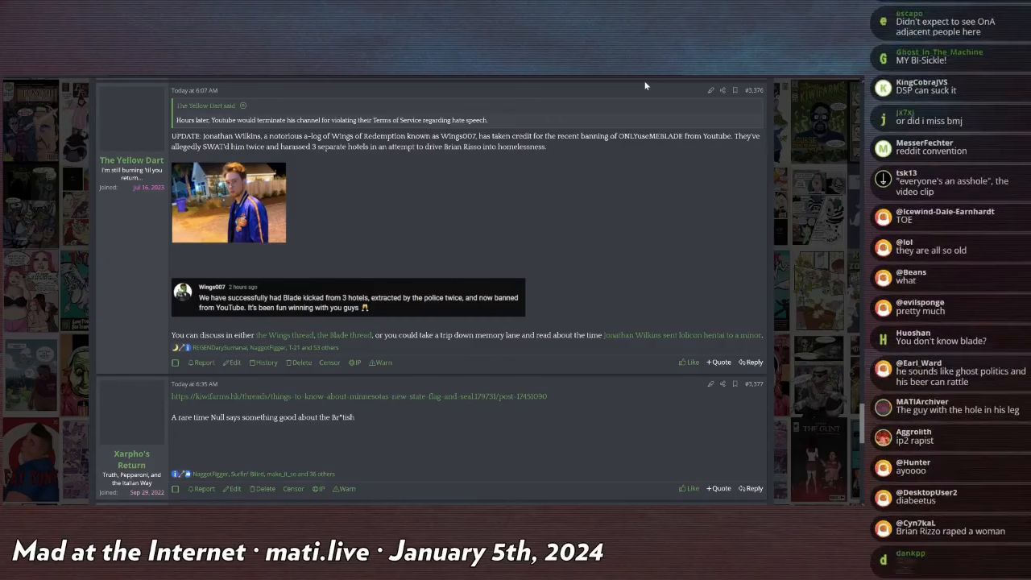
scroll("down", 3)
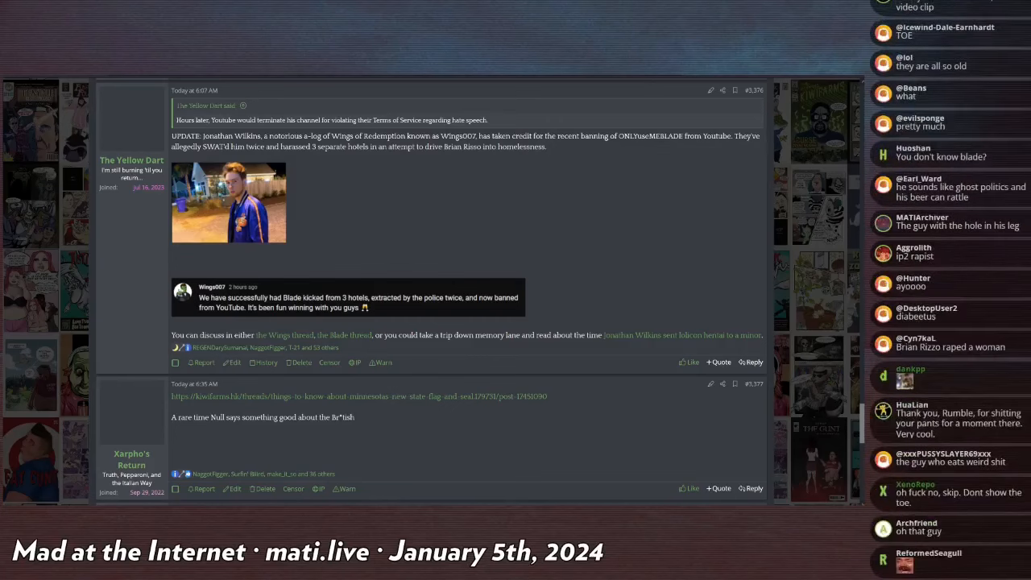
scroll("down", 3)
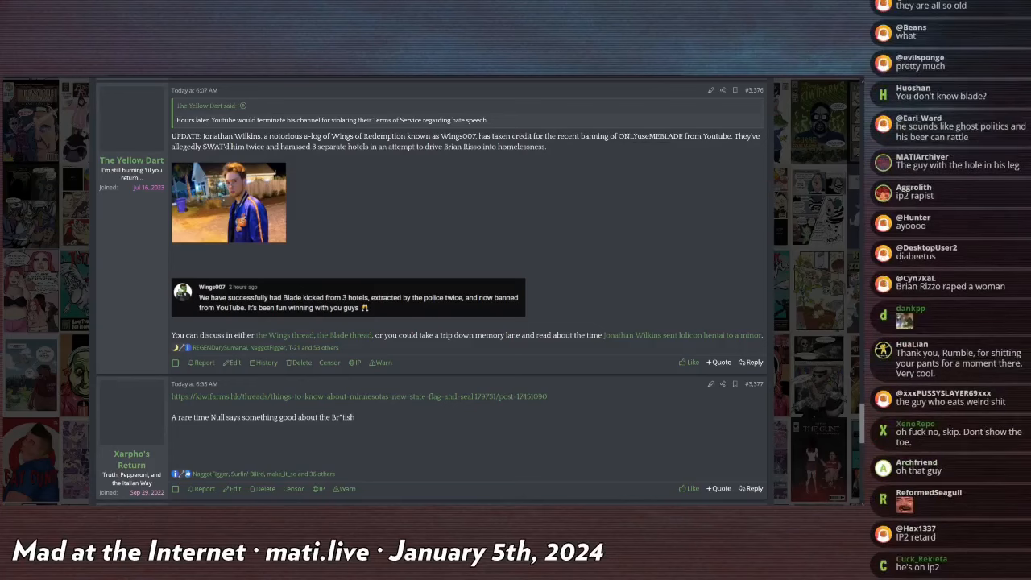
scroll("down", 3)
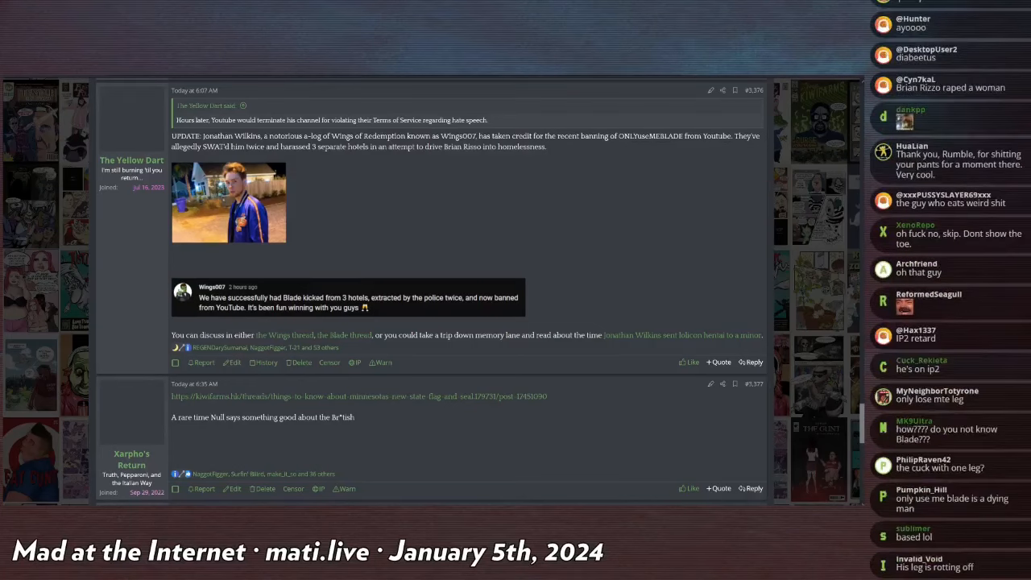
scroll("down", 3)
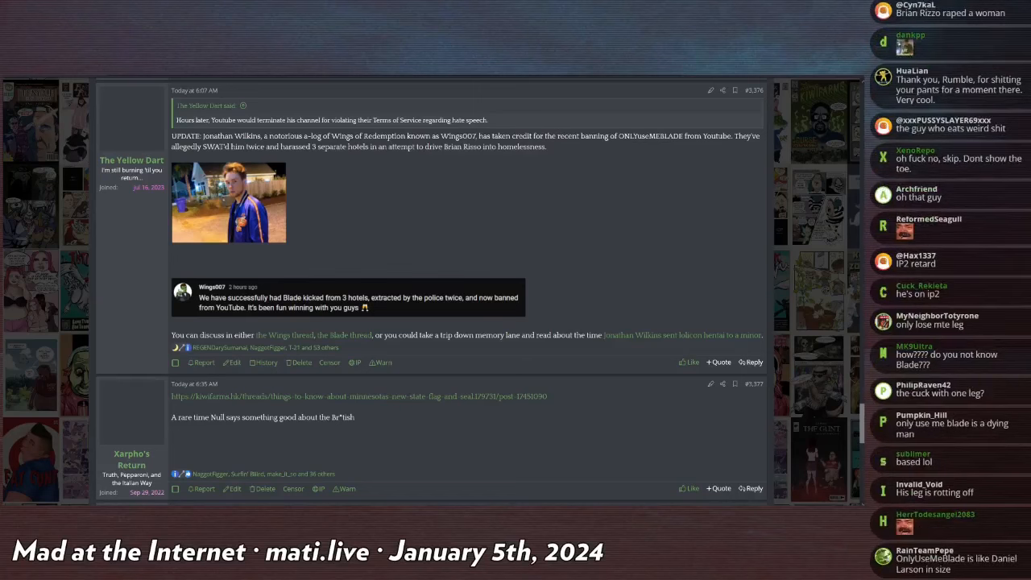
scroll("down", 3)
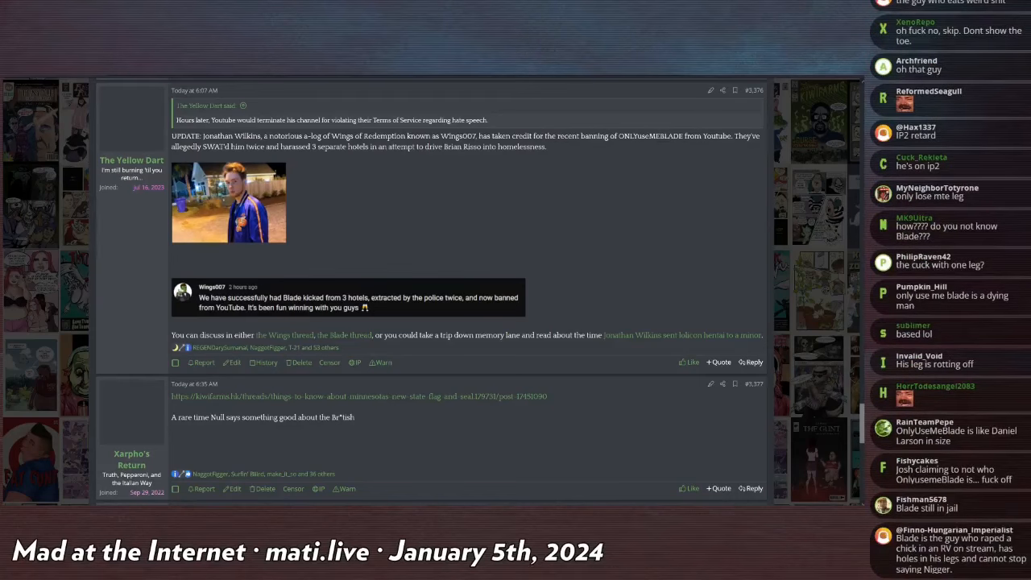
scroll("down", 3)
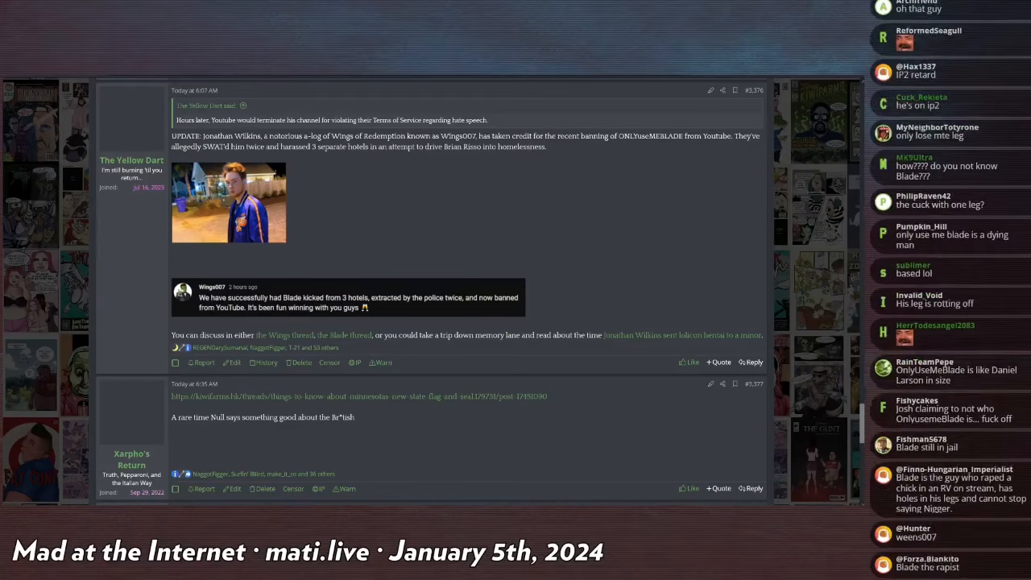
scroll("down", 3)
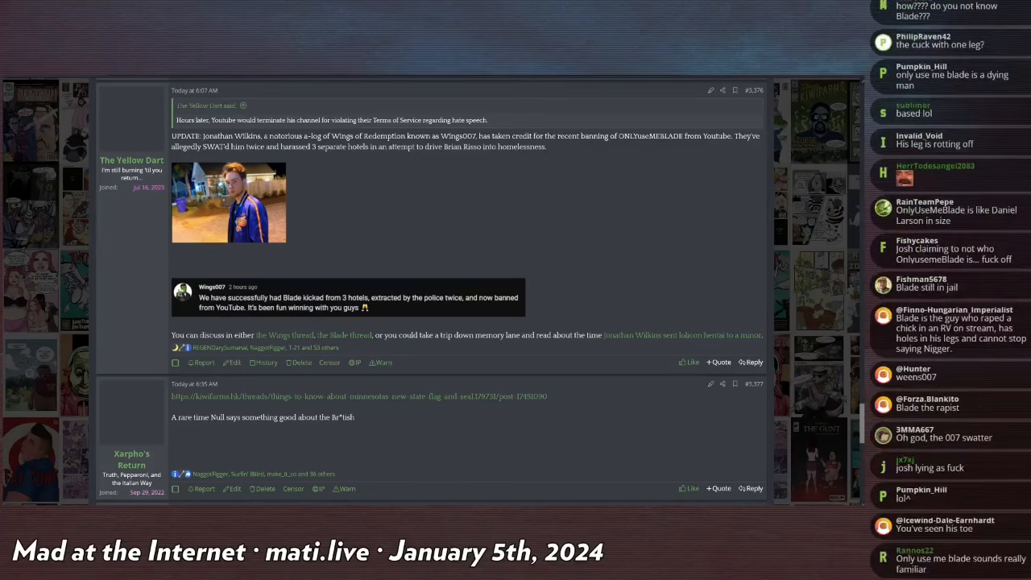
scroll("down", 3)
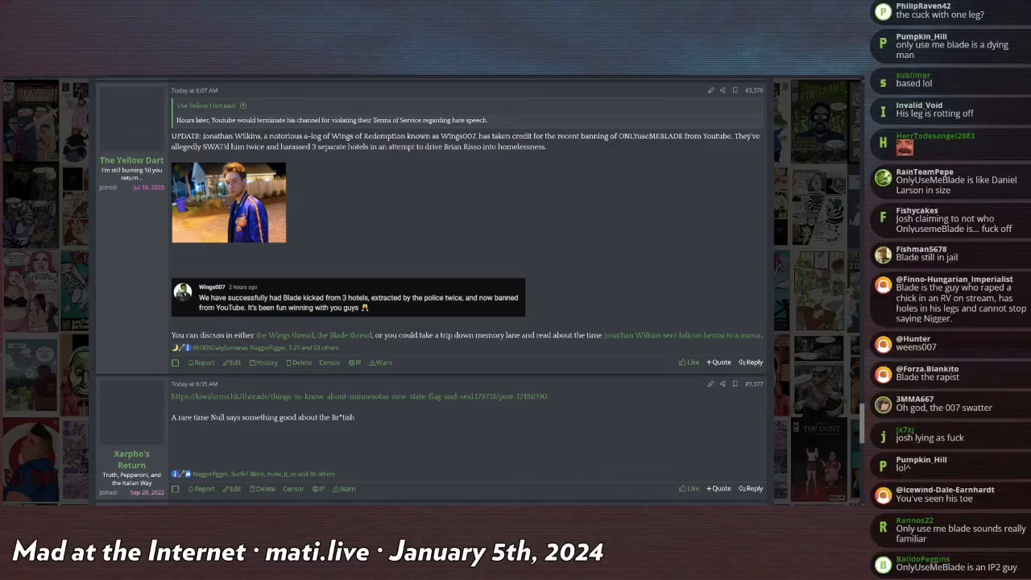
scroll("down", 3)
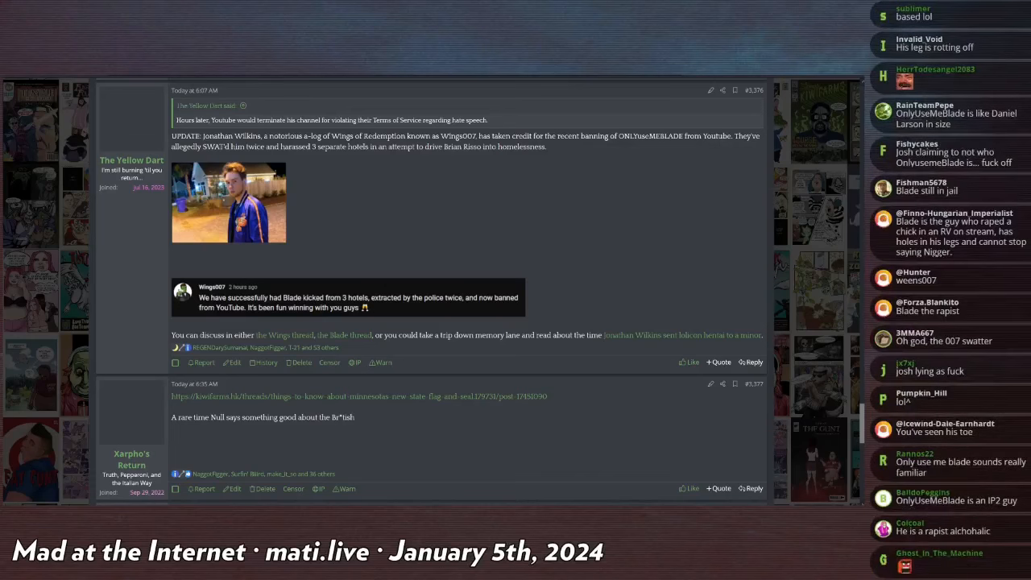
scroll("down", 3)
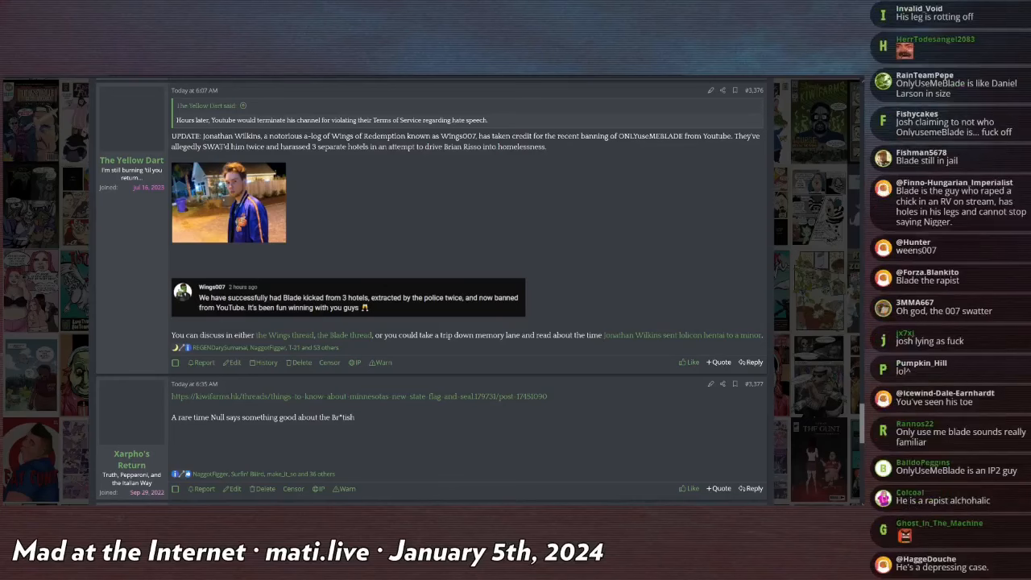
scroll("down", 3)
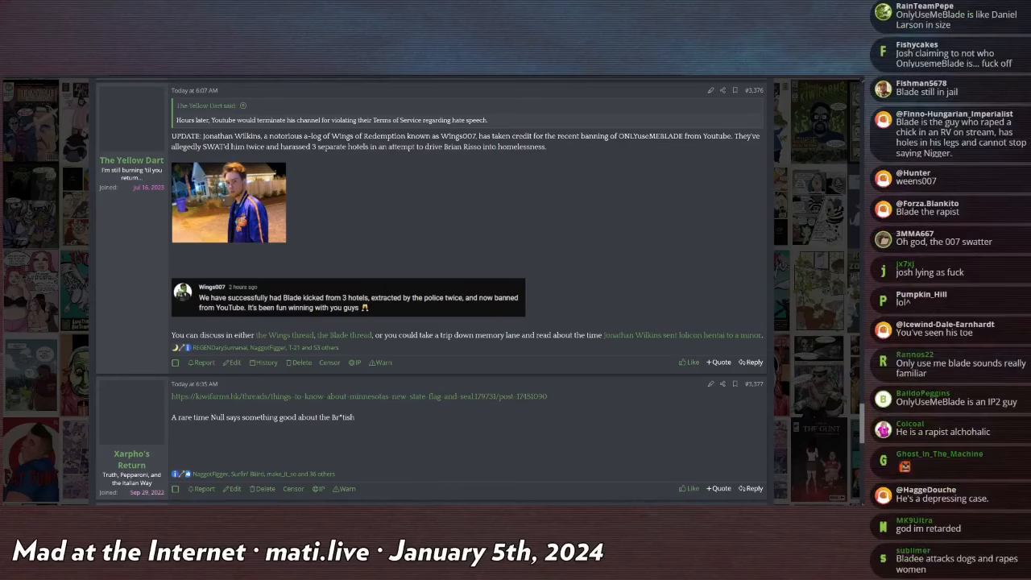
scroll("down", 3)
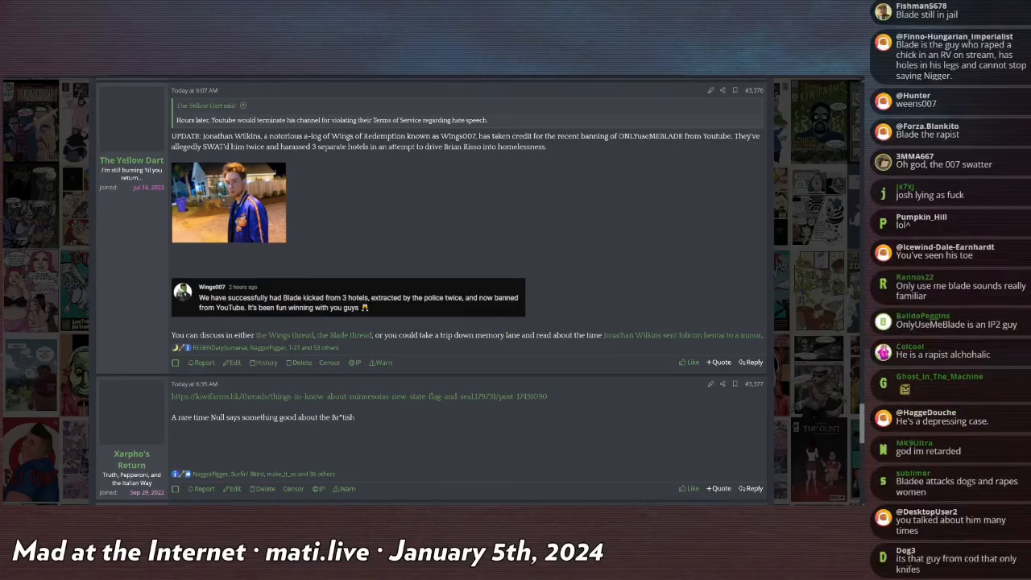
scroll("down", 3)
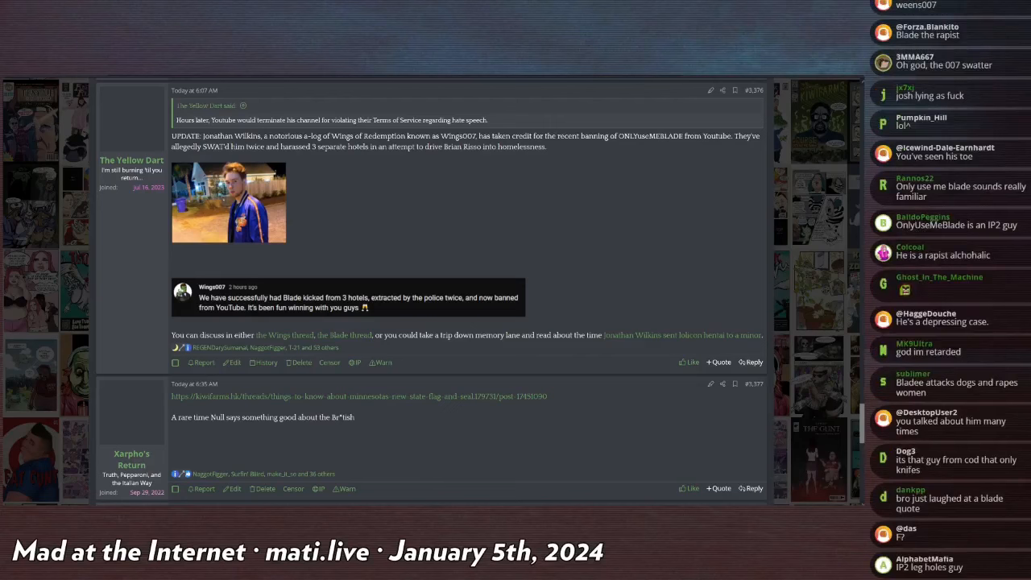
scroll("down", 3)
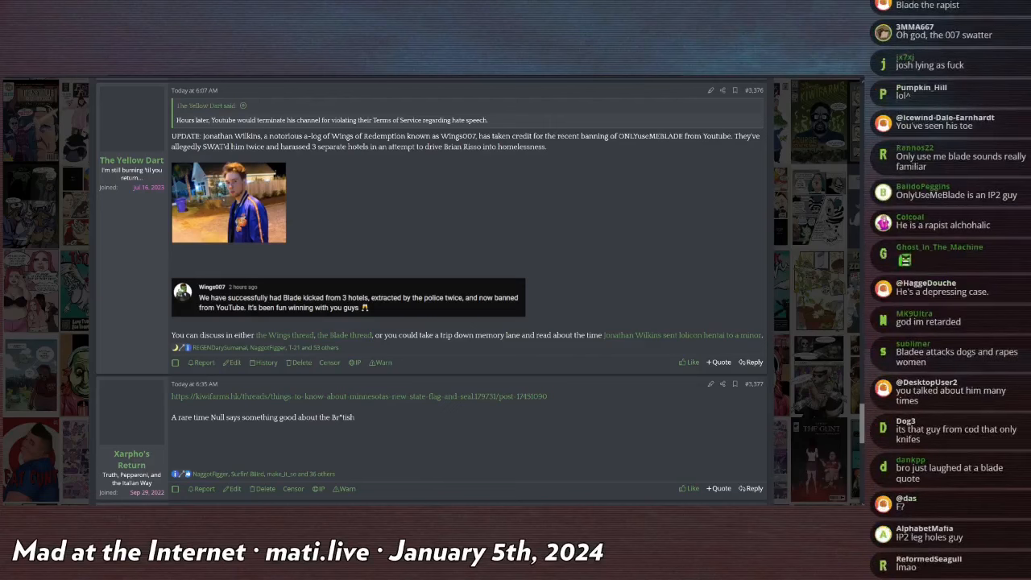
scroll("down", 3)
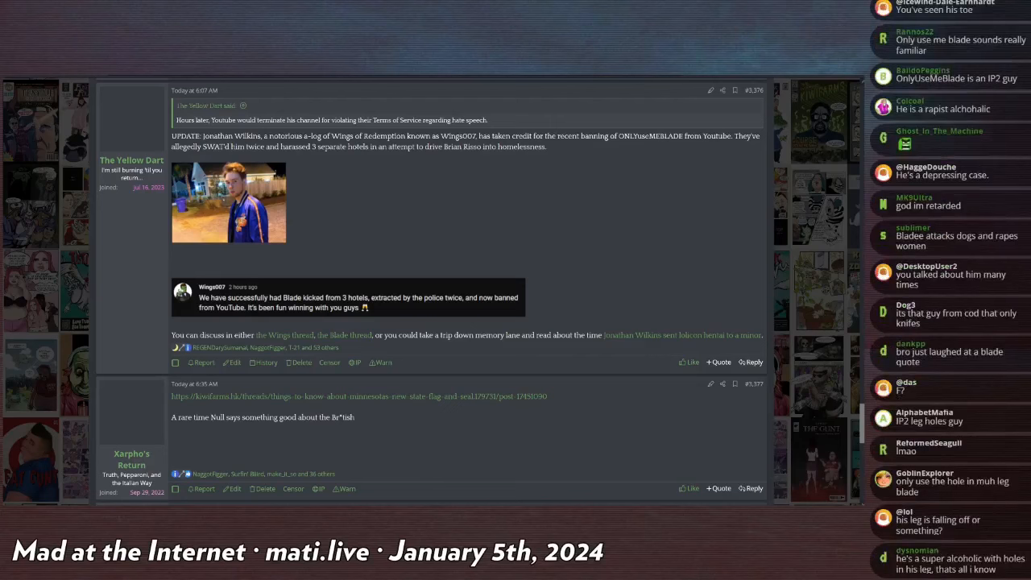
scroll("down", 3)
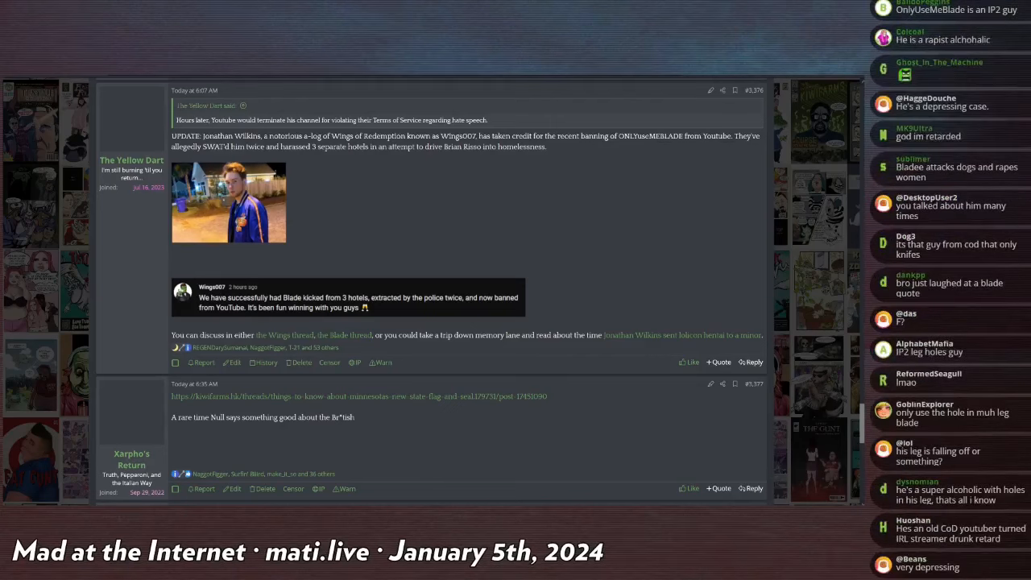
scroll("down", 3)
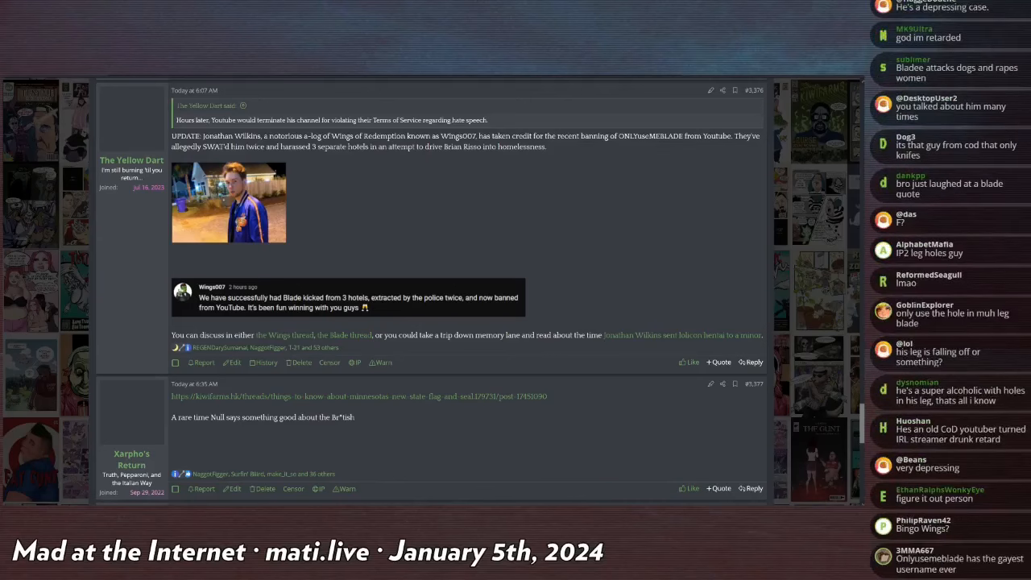
scroll("down", 3)
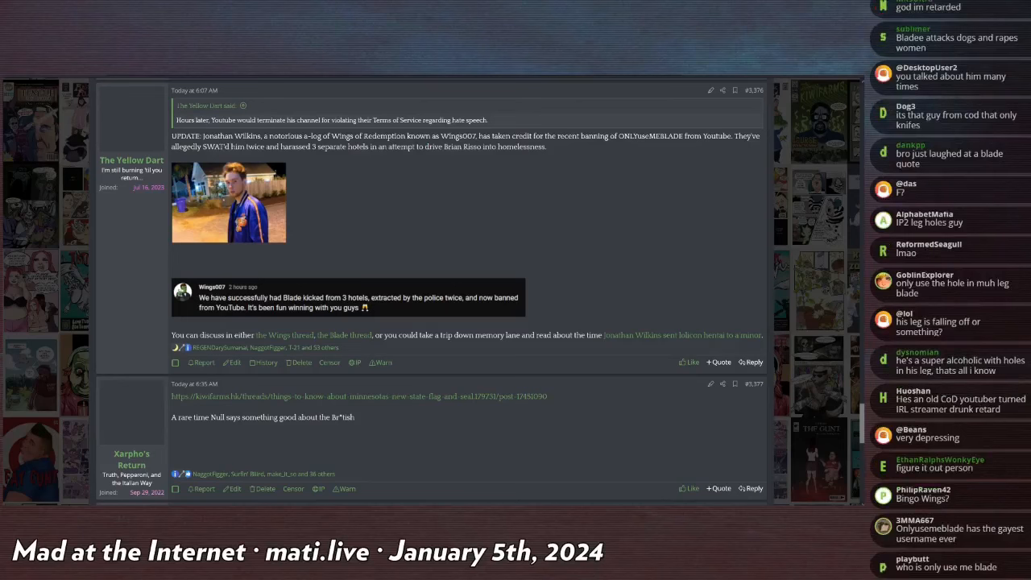
scroll("down", 3)
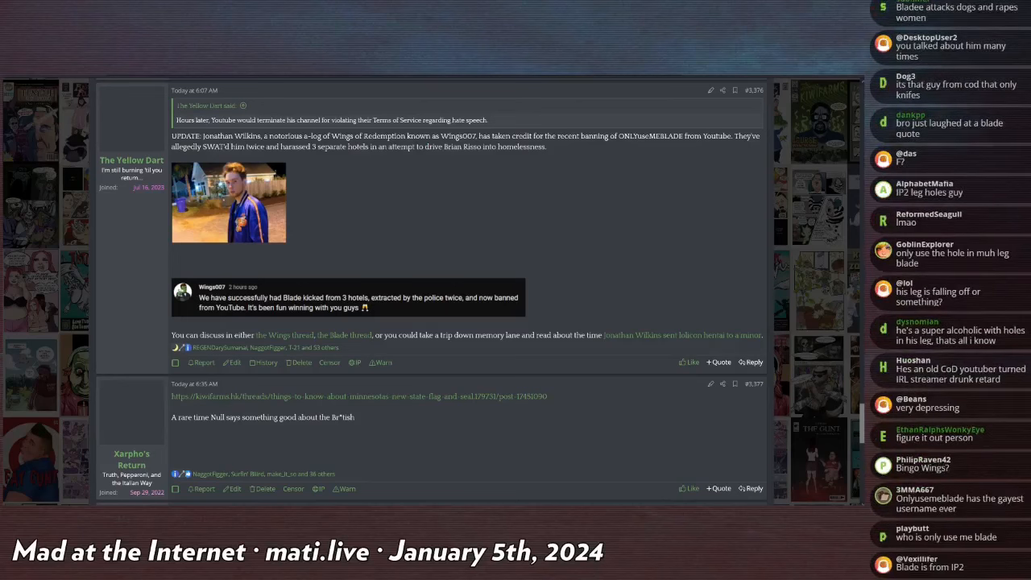
scroll("down", 3)
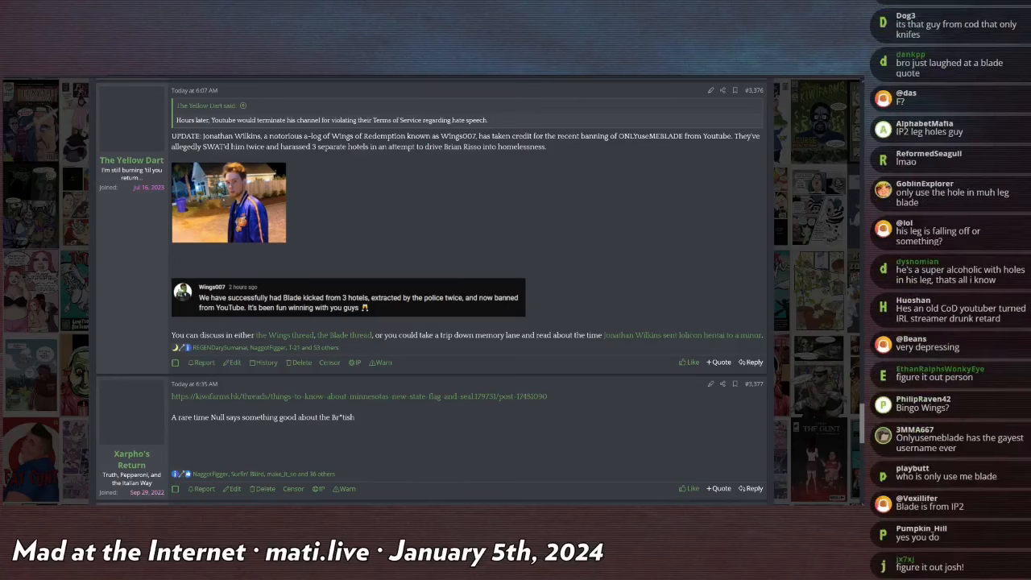
scroll("down", 3)
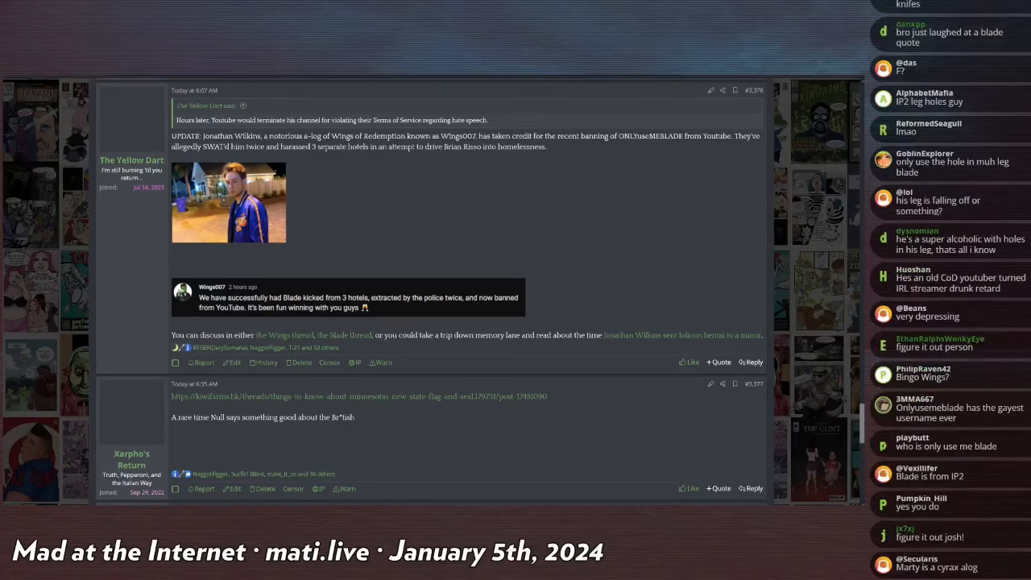
scroll("down", 3)
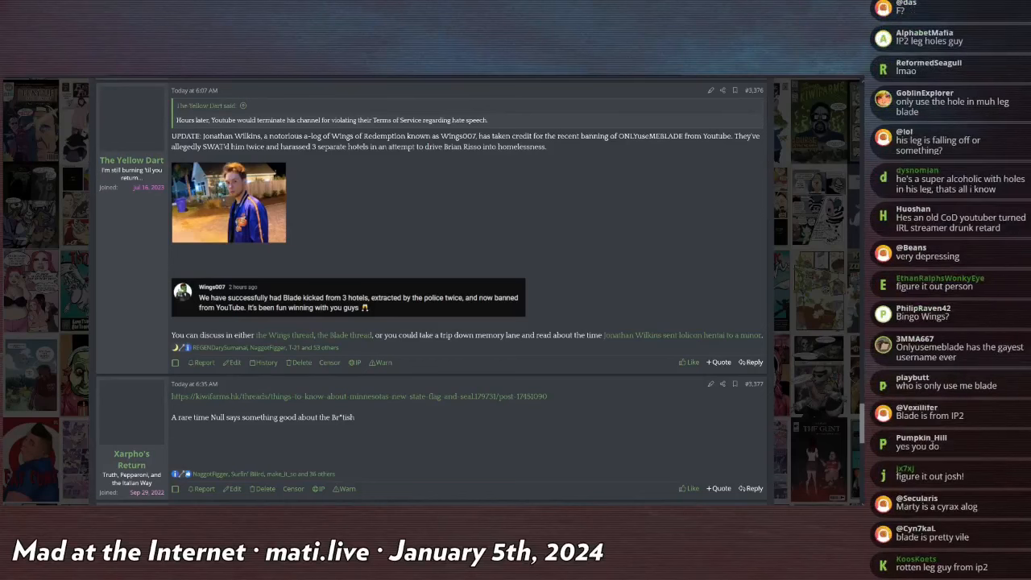
scroll("down", 3)
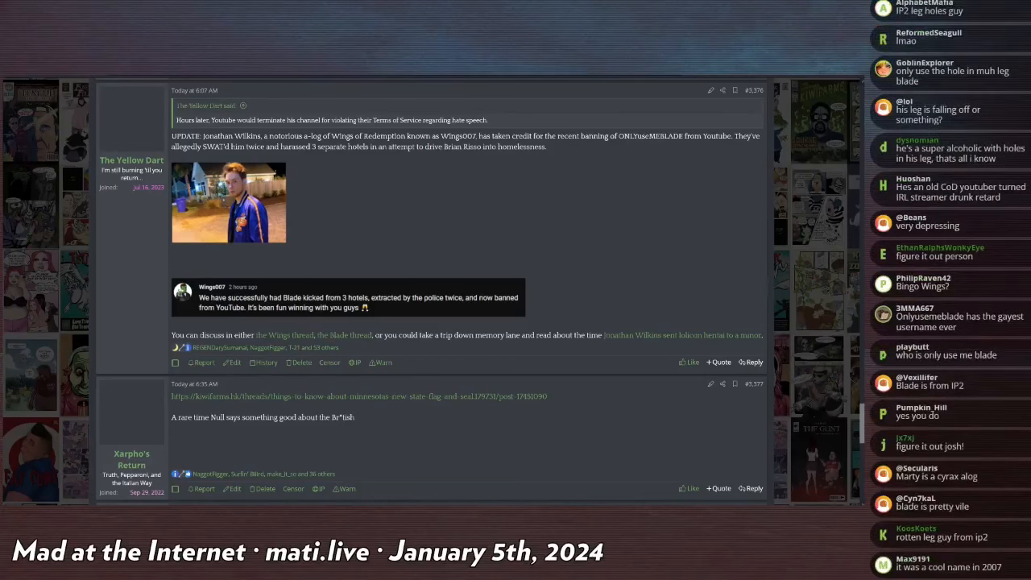
scroll("down", 3)
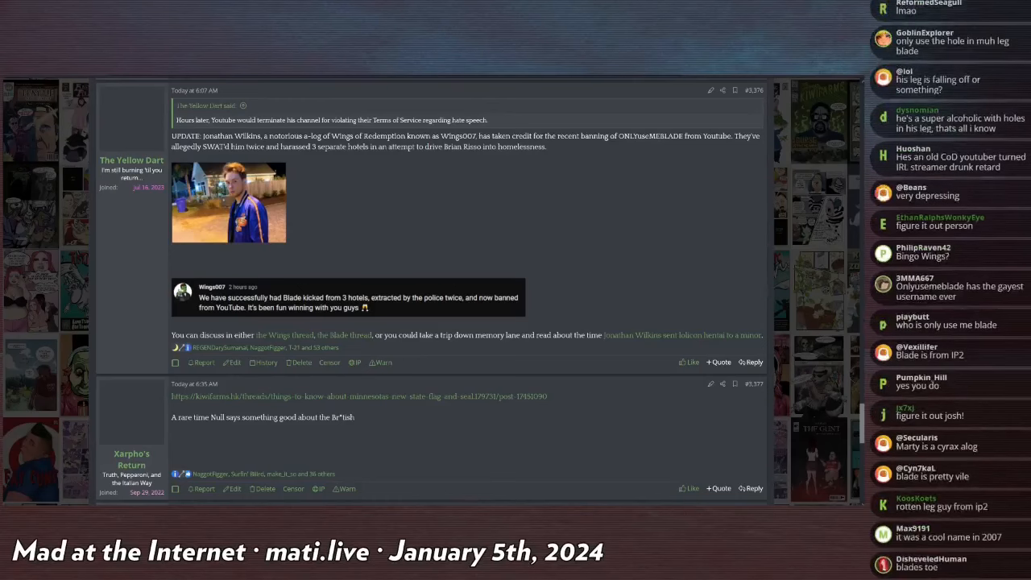
scroll("down", 3)
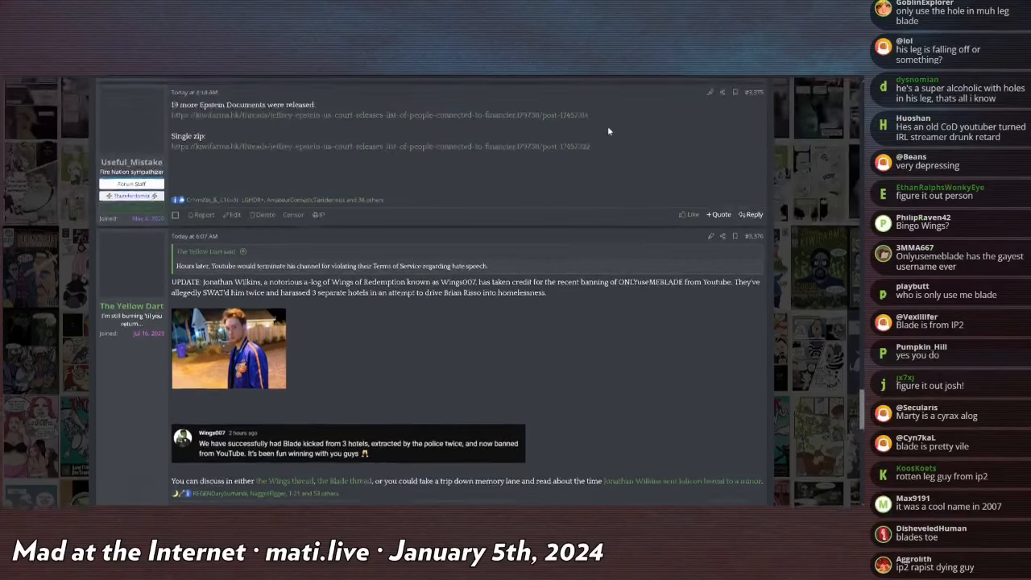
scroll("down", 3)
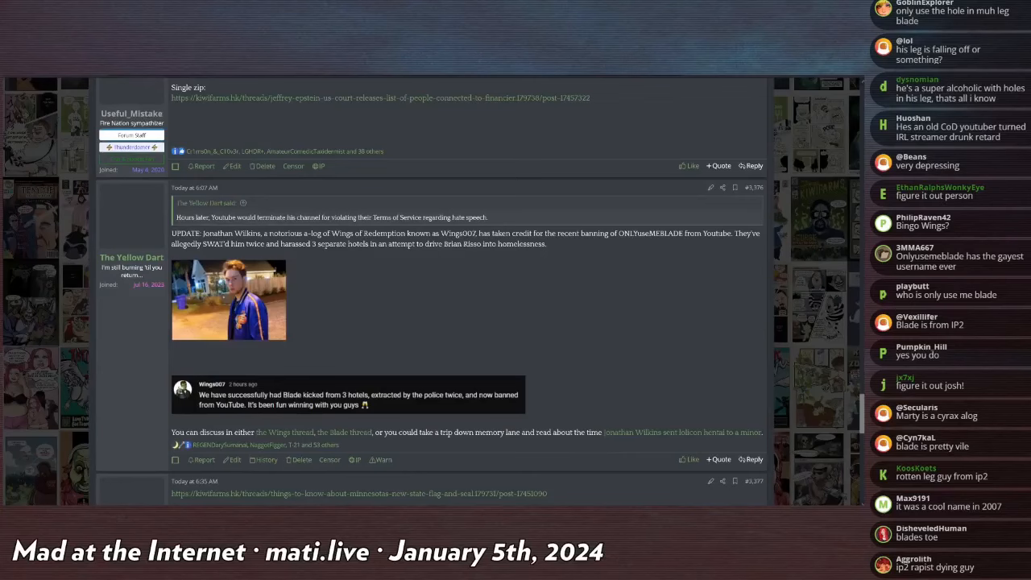
scroll("down", 3)
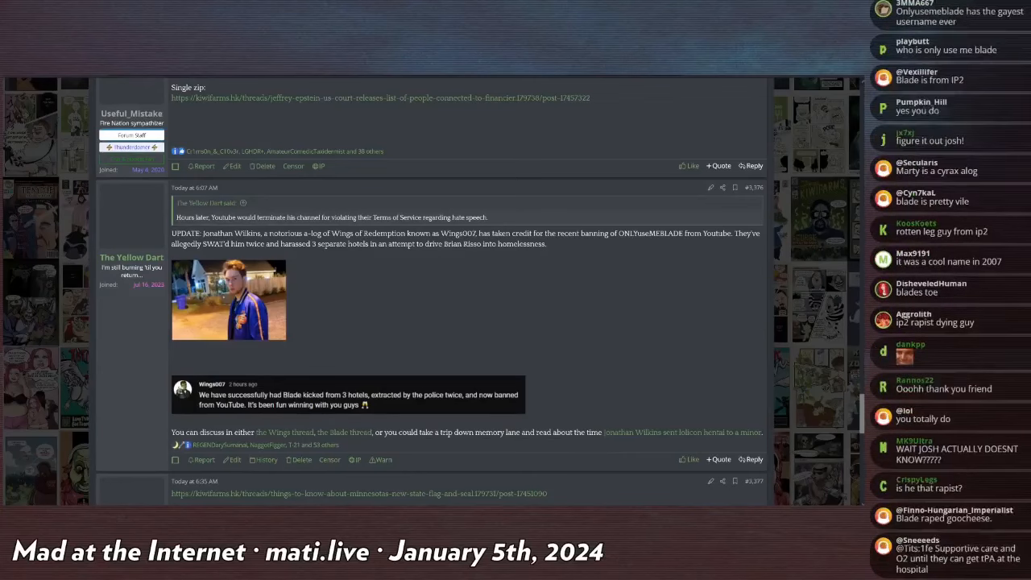
scroll("down", 3)
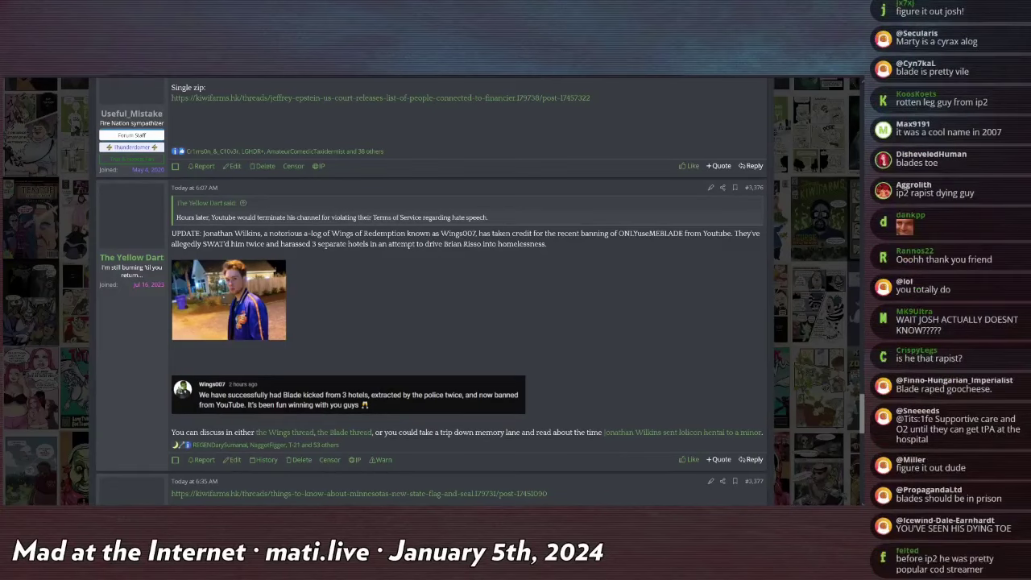
scroll("down", 3)
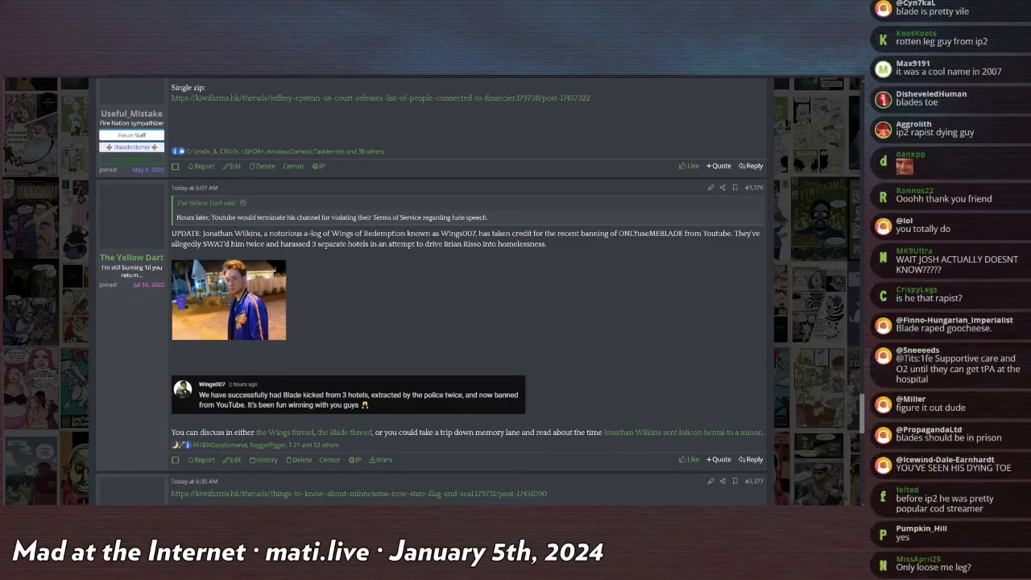
scroll("down", 3)
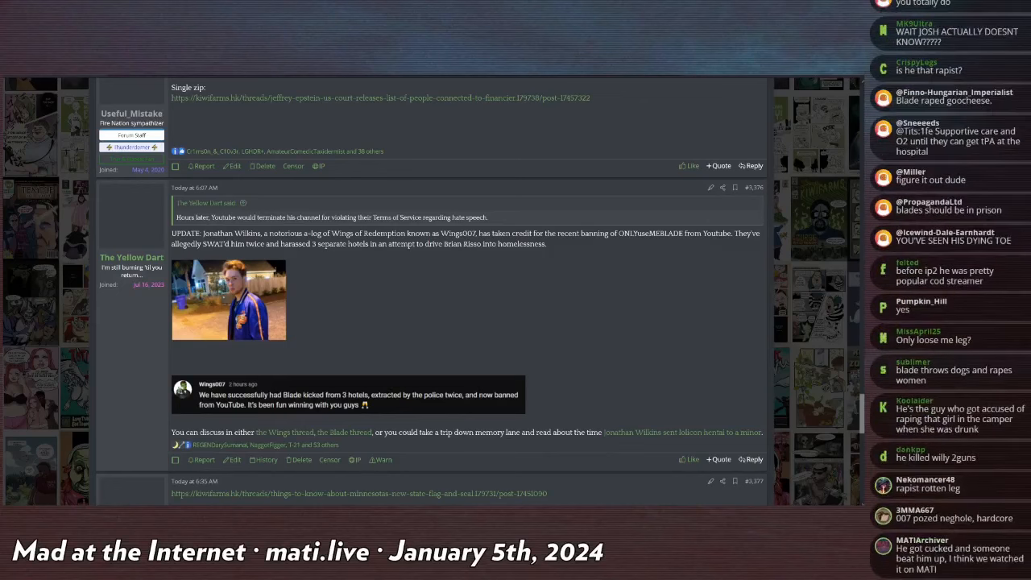
scroll("down", 3)
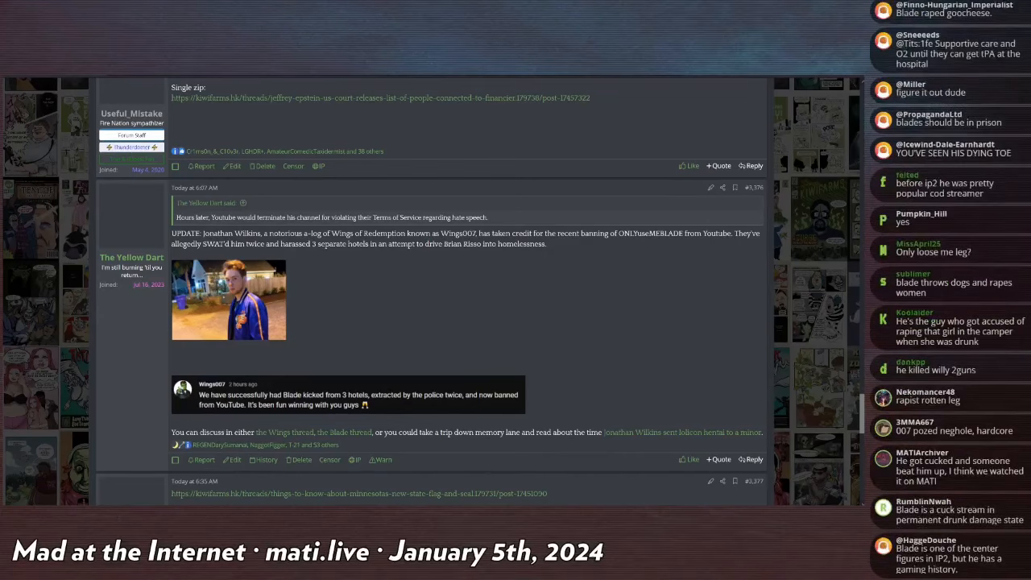
scroll("down", 3)
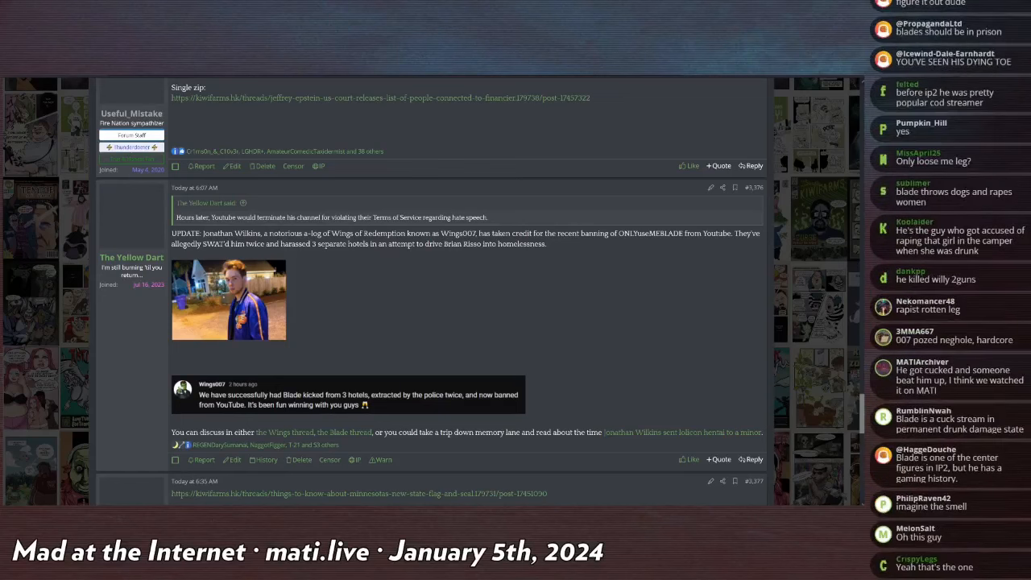
scroll("down", 3)
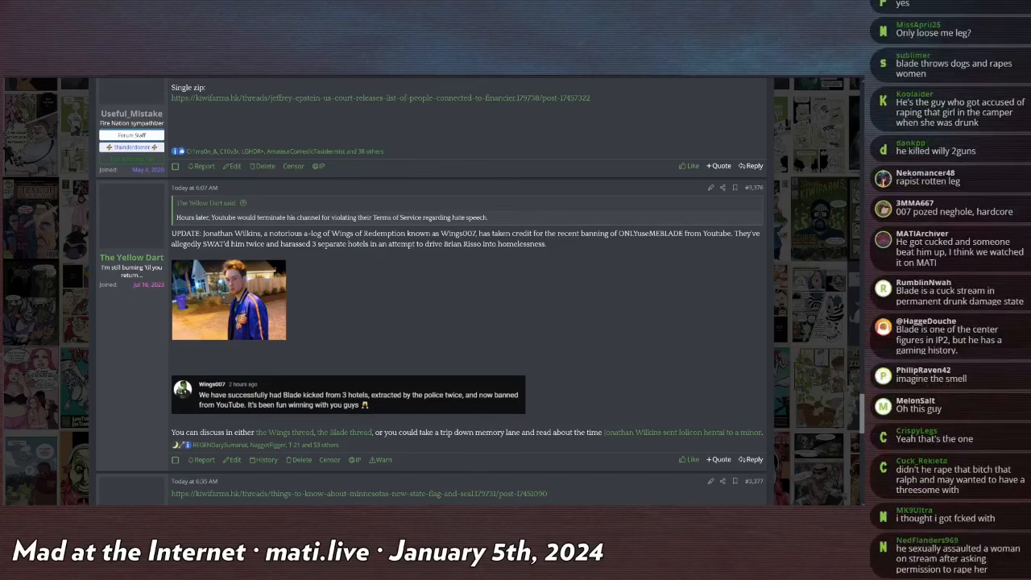
scroll("down", 3)
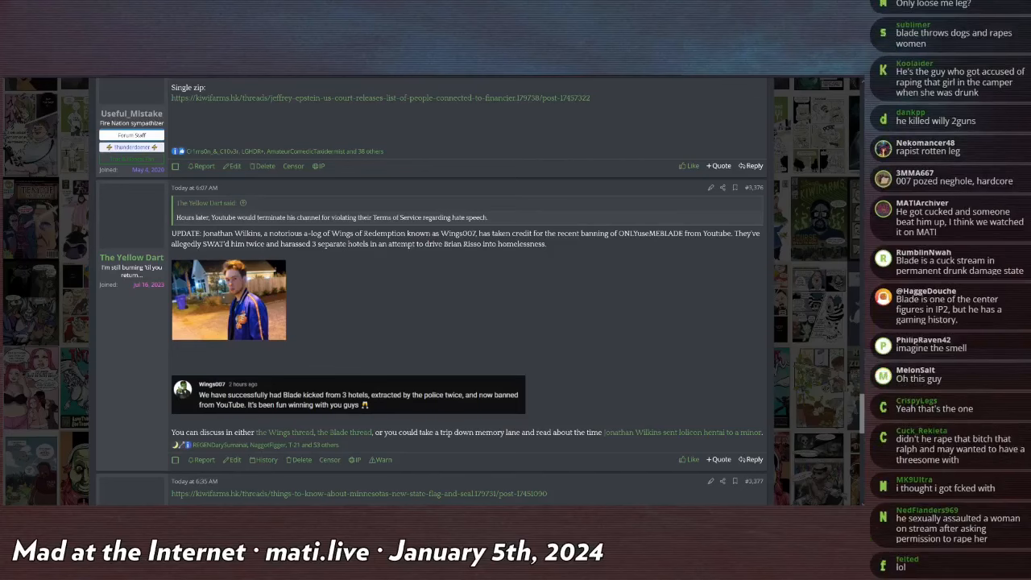
scroll("down", 3)
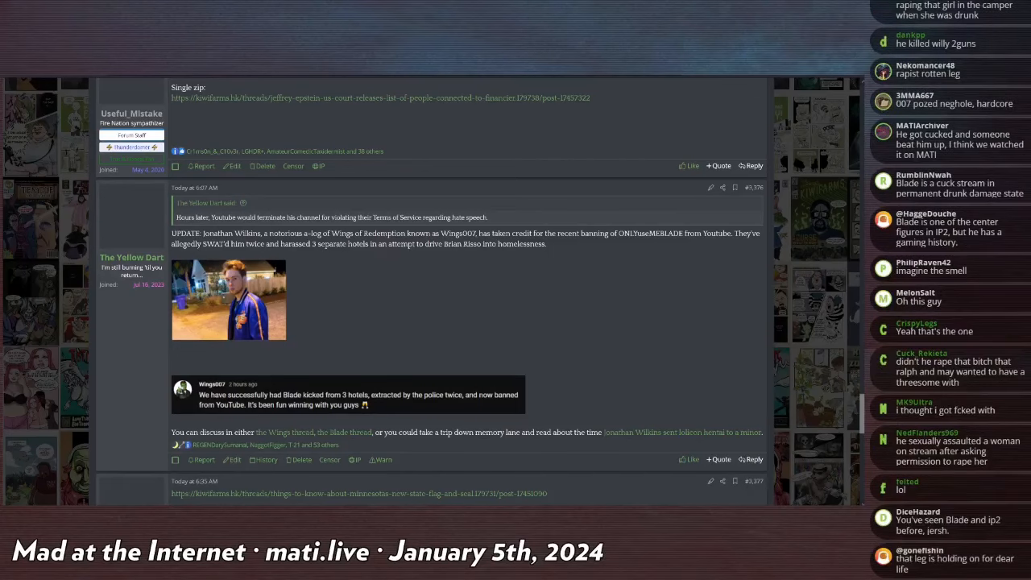
scroll("down", 3)
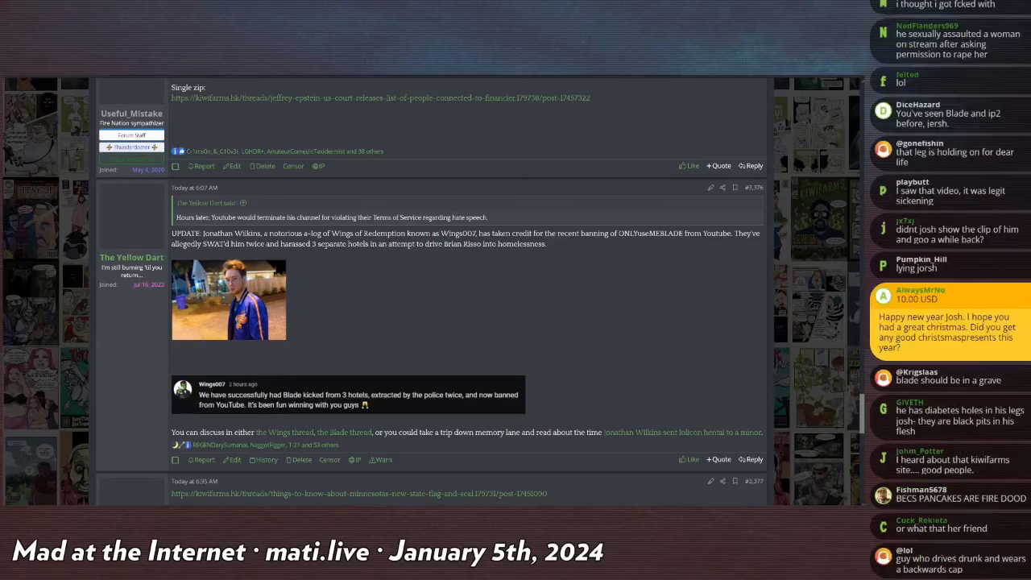
scroll("down", 3)
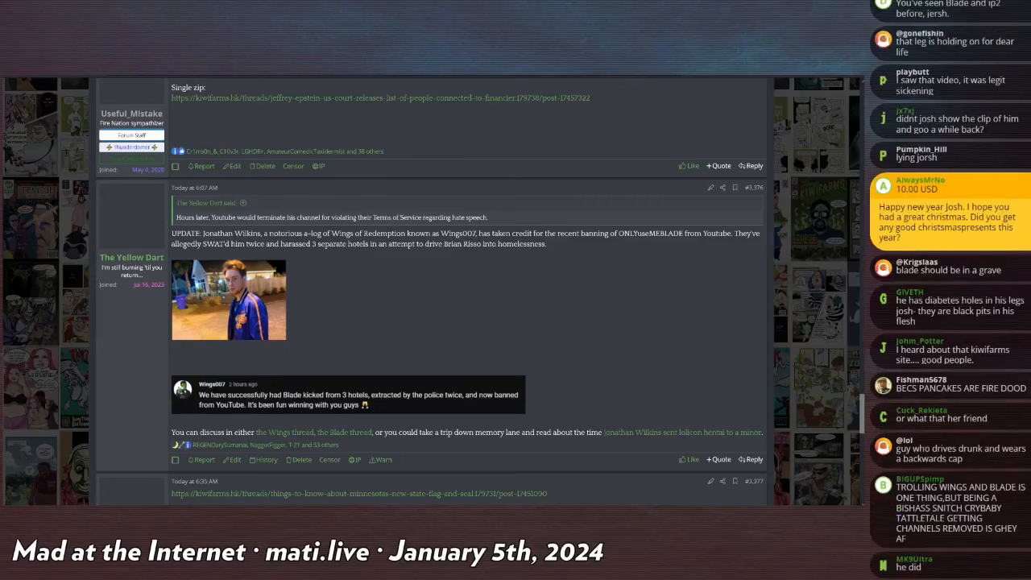
scroll("down", 3)
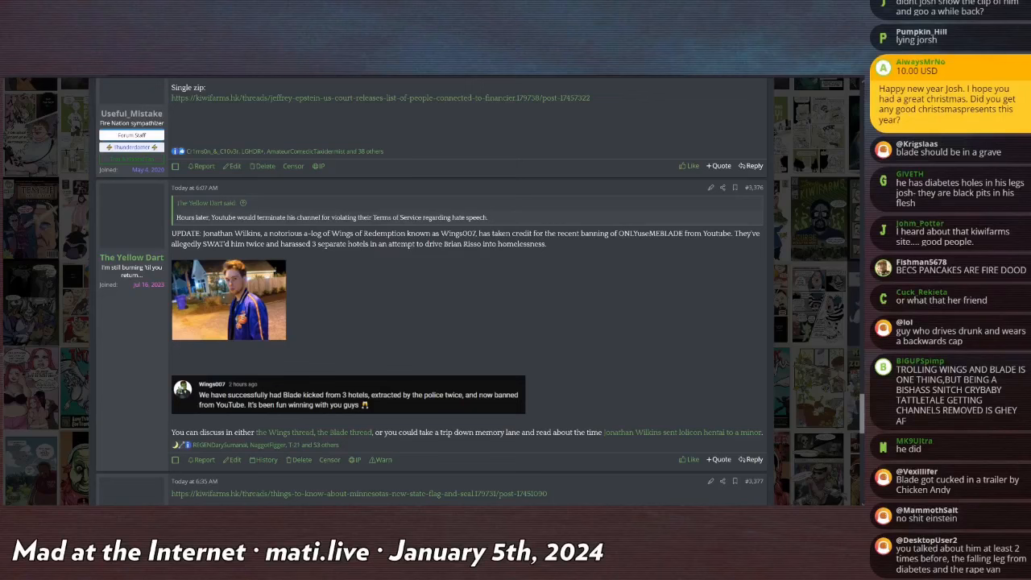
scroll("down", 3)
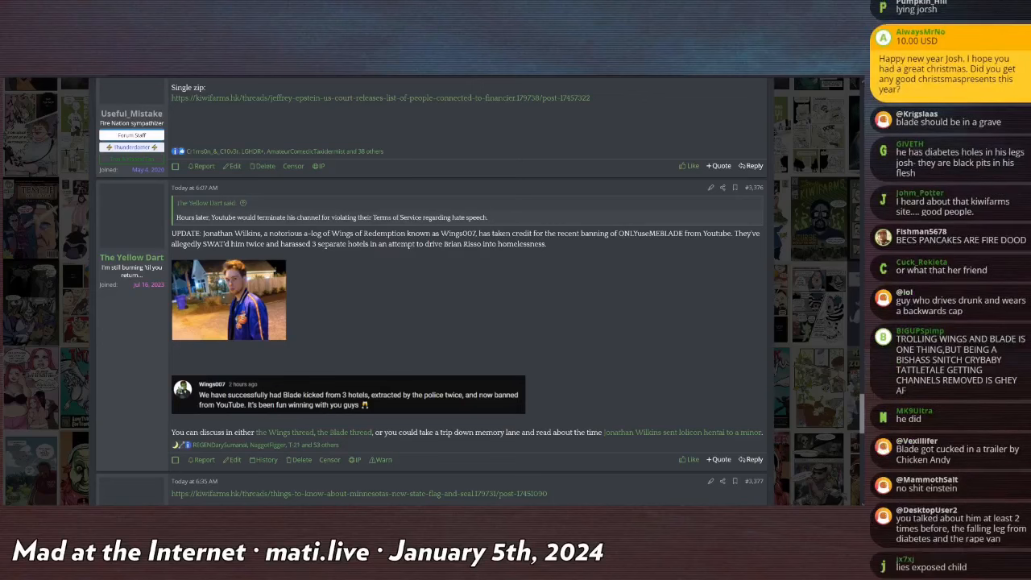
scroll("down", 3)
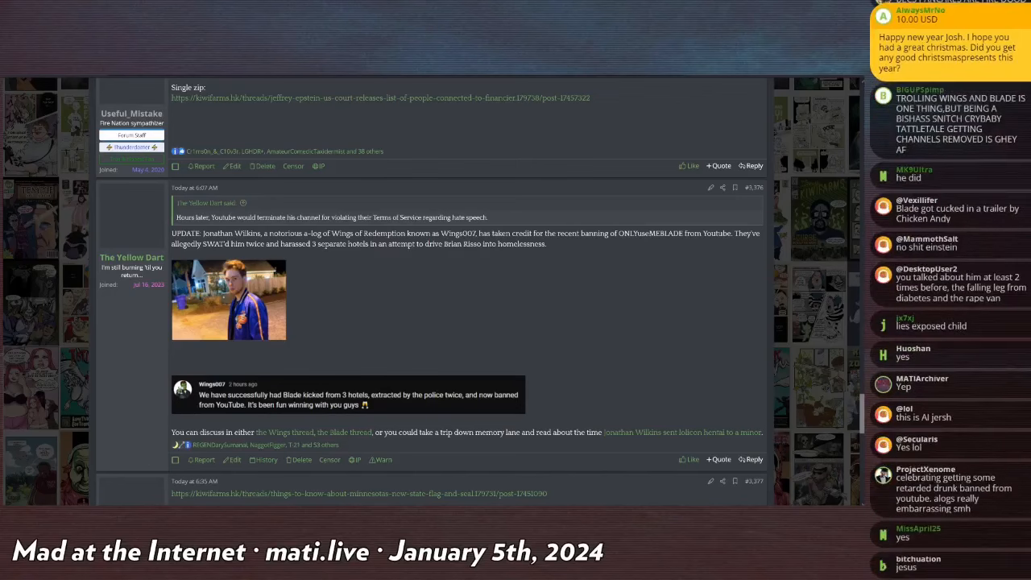
scroll("down", 3)
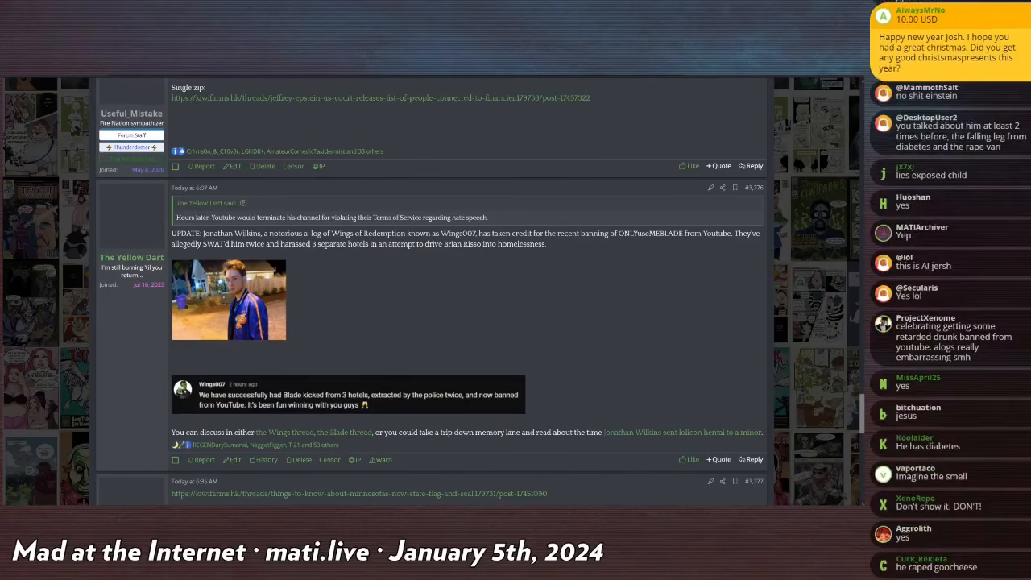
scroll("down", 3)
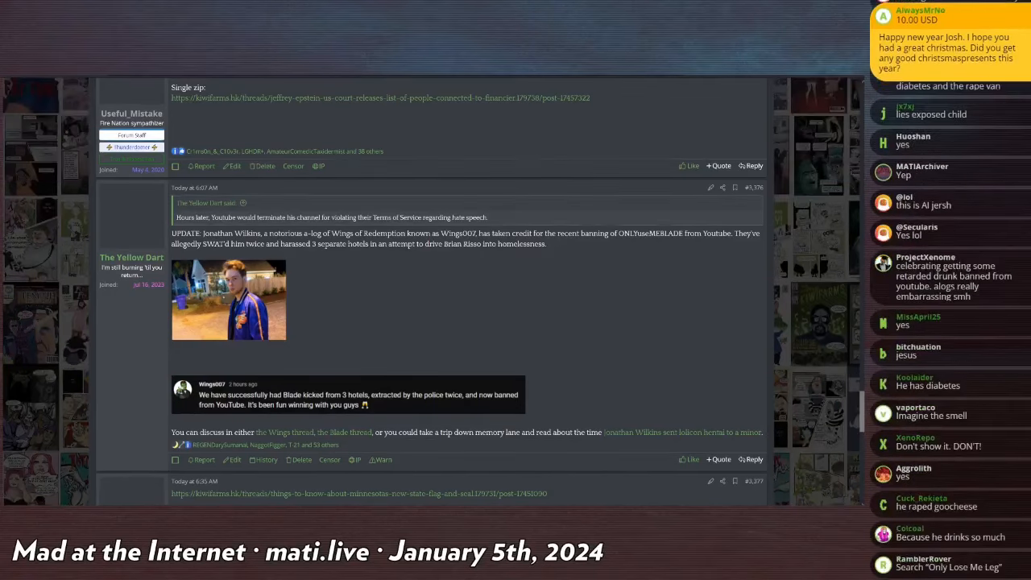
scroll("down", 3)
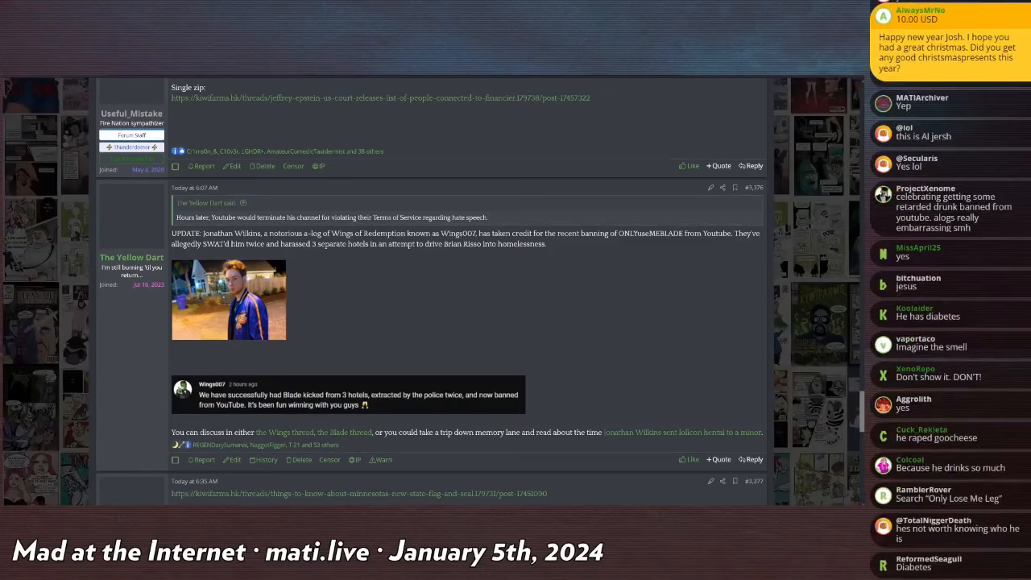
scroll("down", 3)
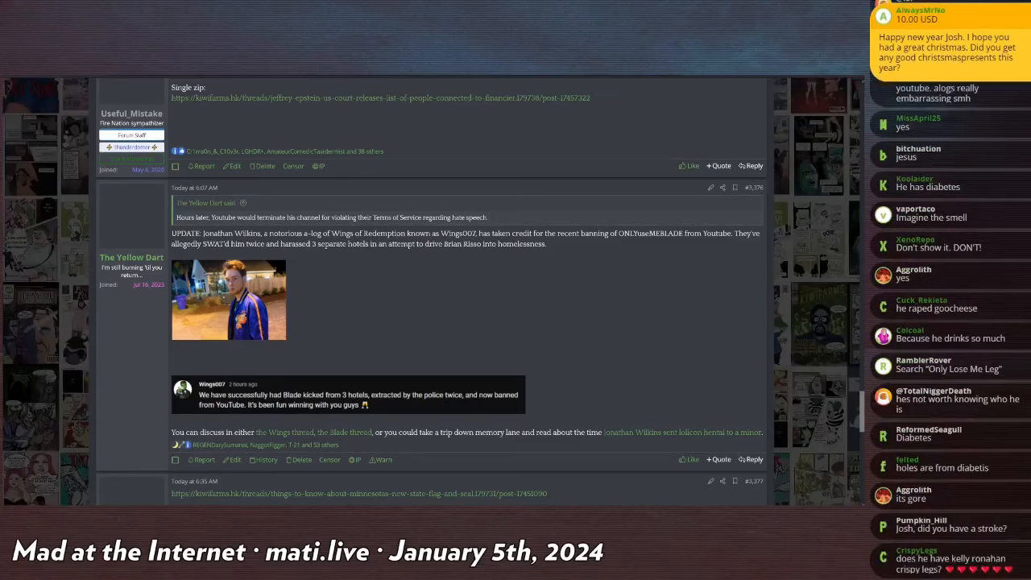
scroll("down", 3)
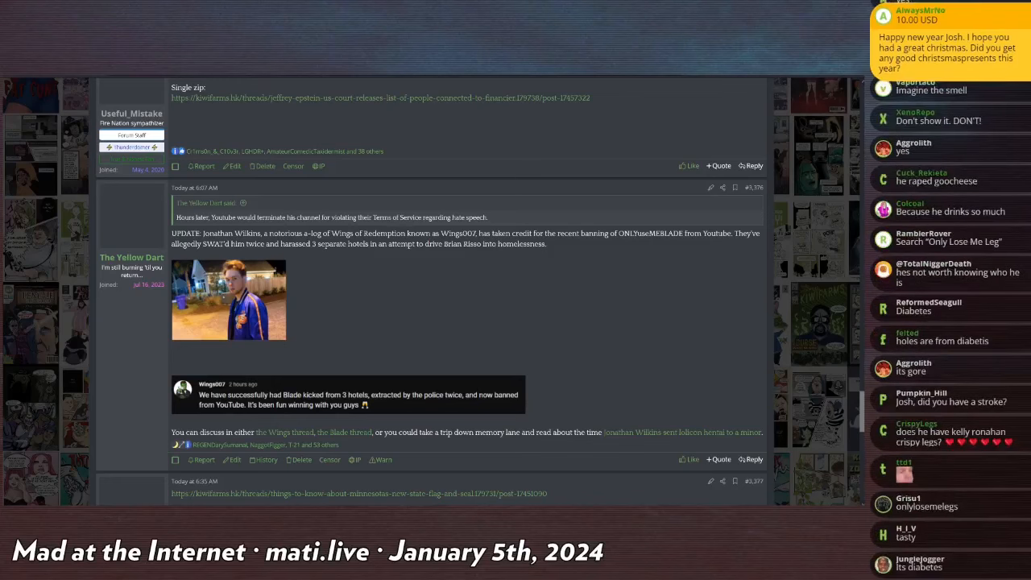
scroll("down", 3)
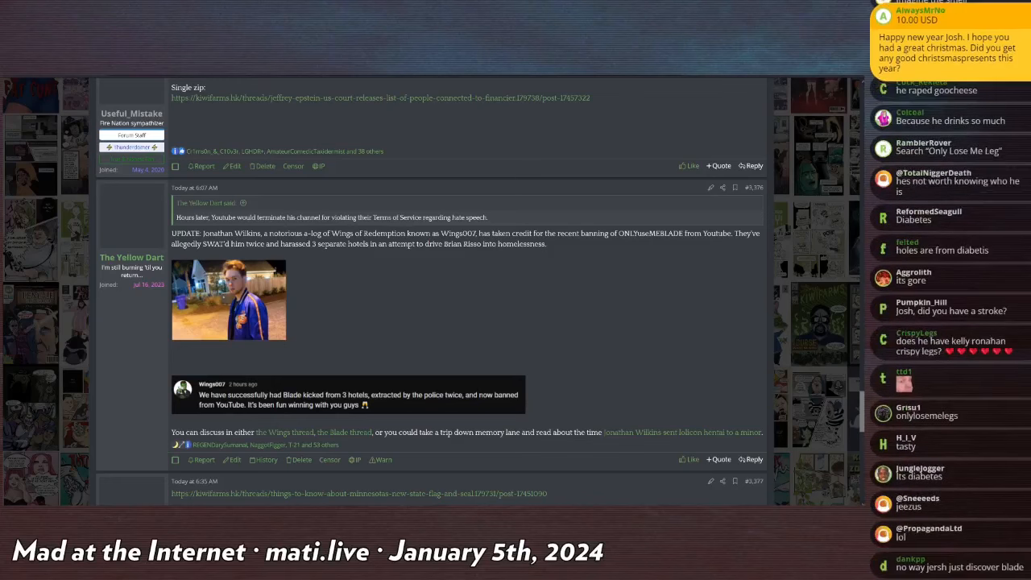
scroll("down", 3)
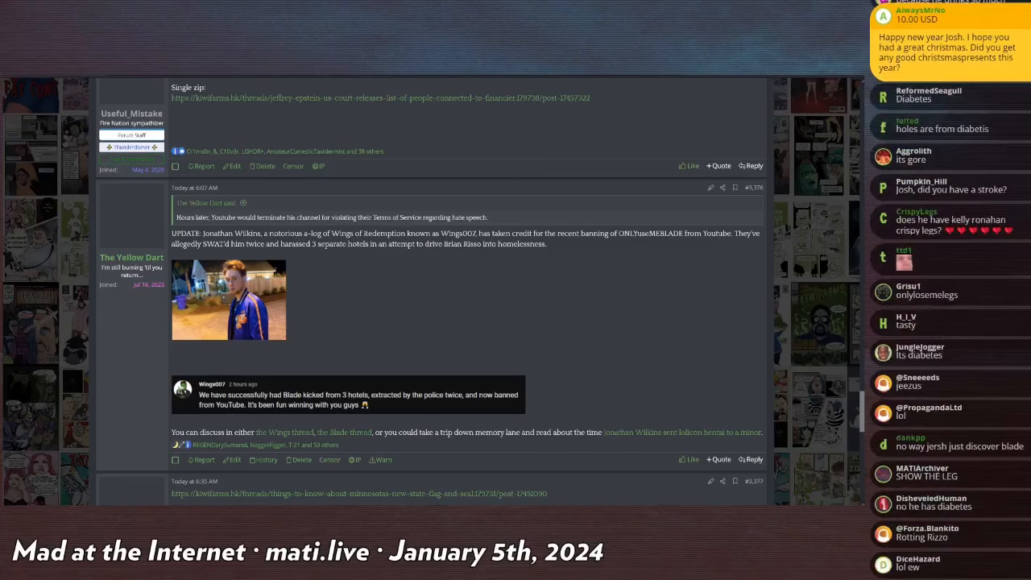
scroll("down", 3)
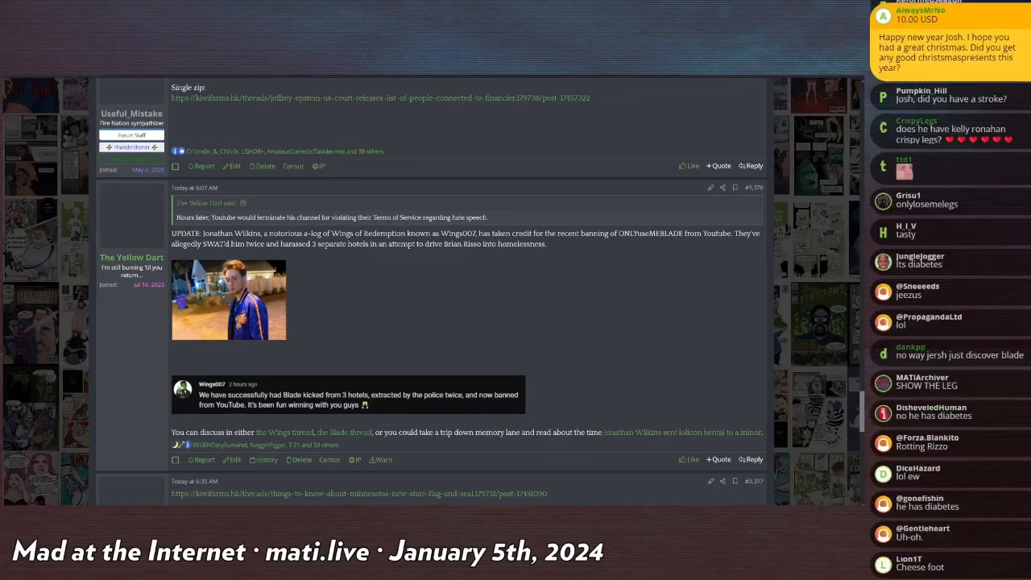
scroll("down", 3)
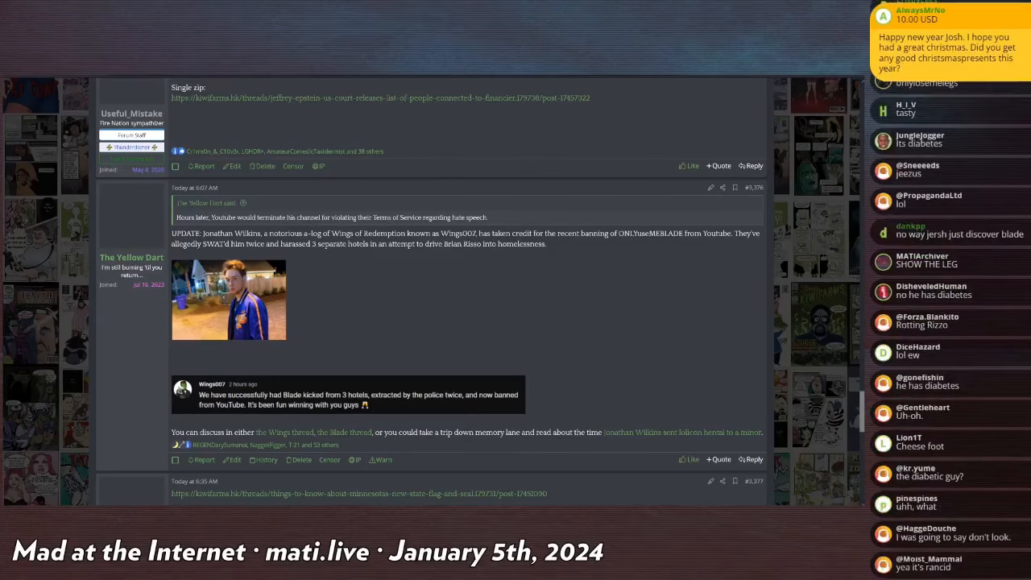
scroll("down", 3)
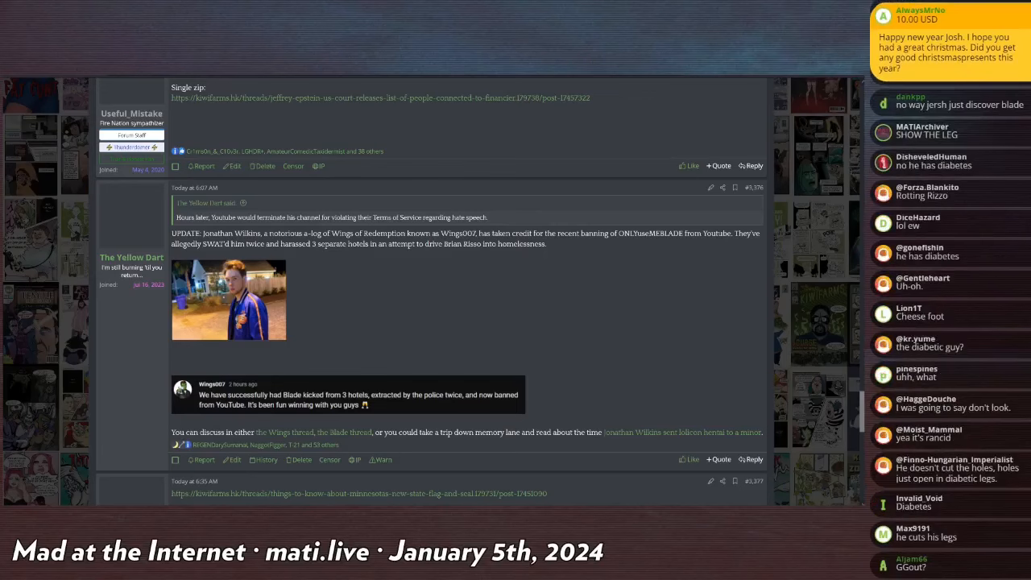
scroll("down", 3)
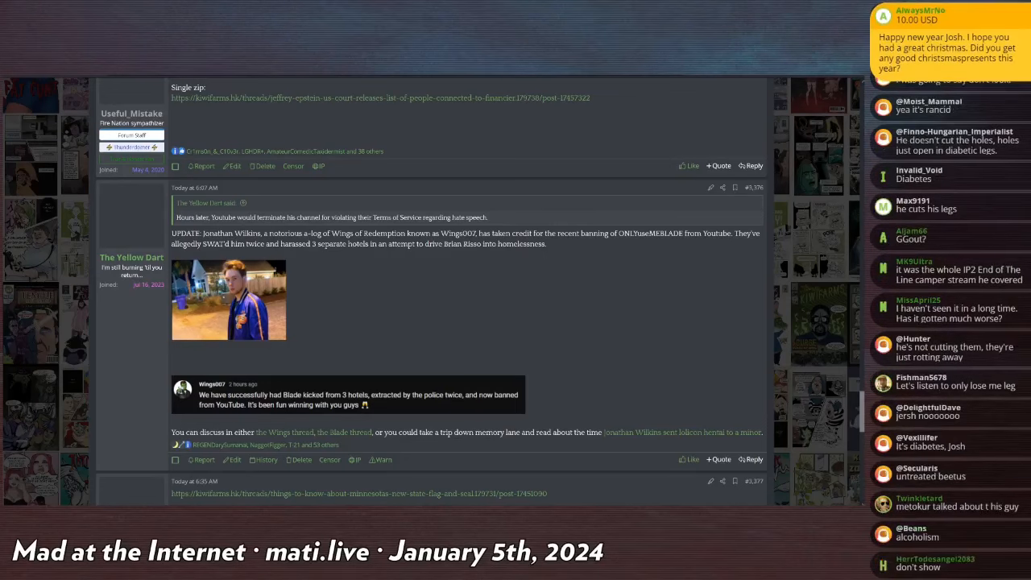
scroll("down", 3)
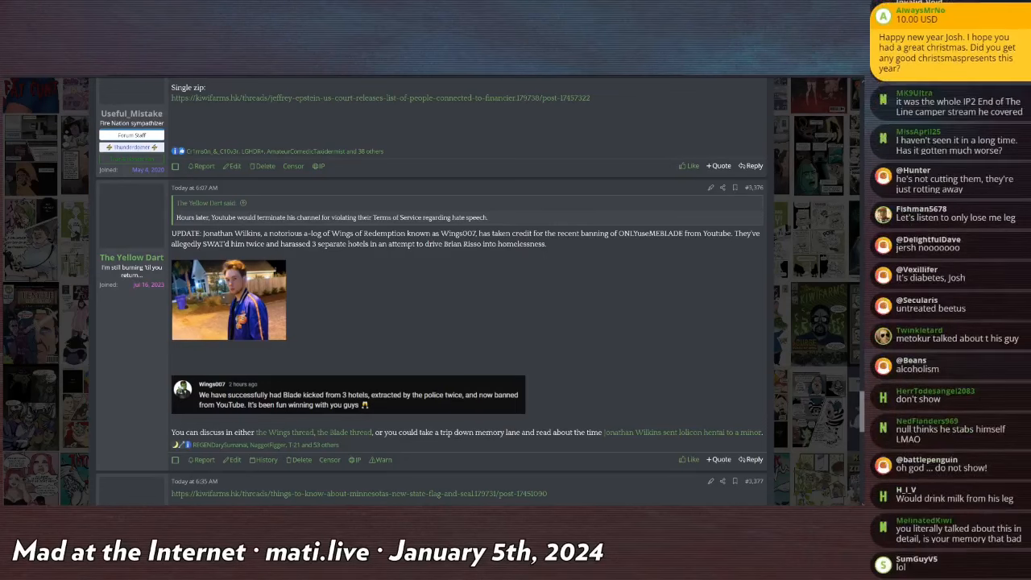
scroll("down", 3)
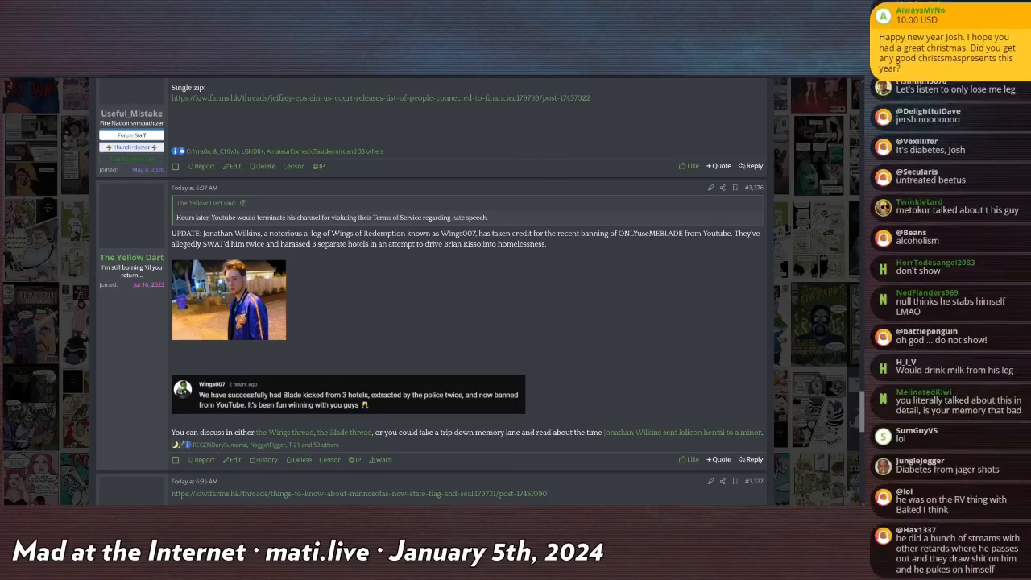
scroll("down", 3)
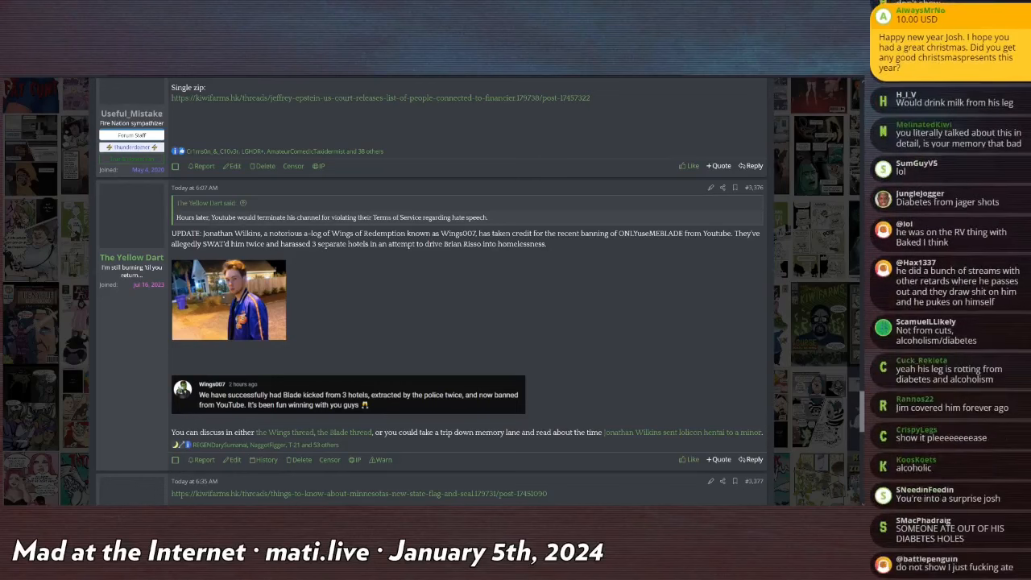
scroll("down", 3)
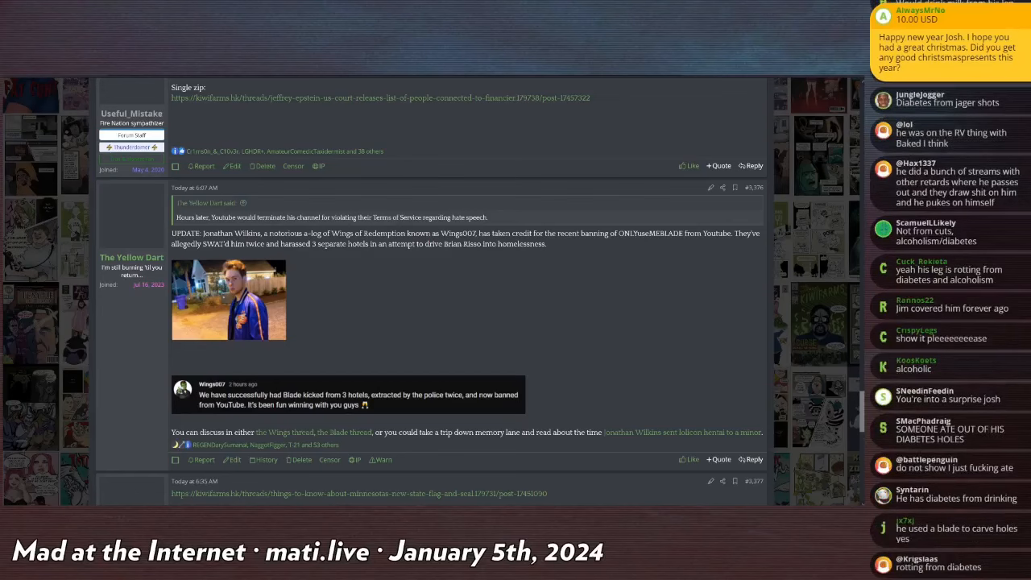
scroll("down", 3)
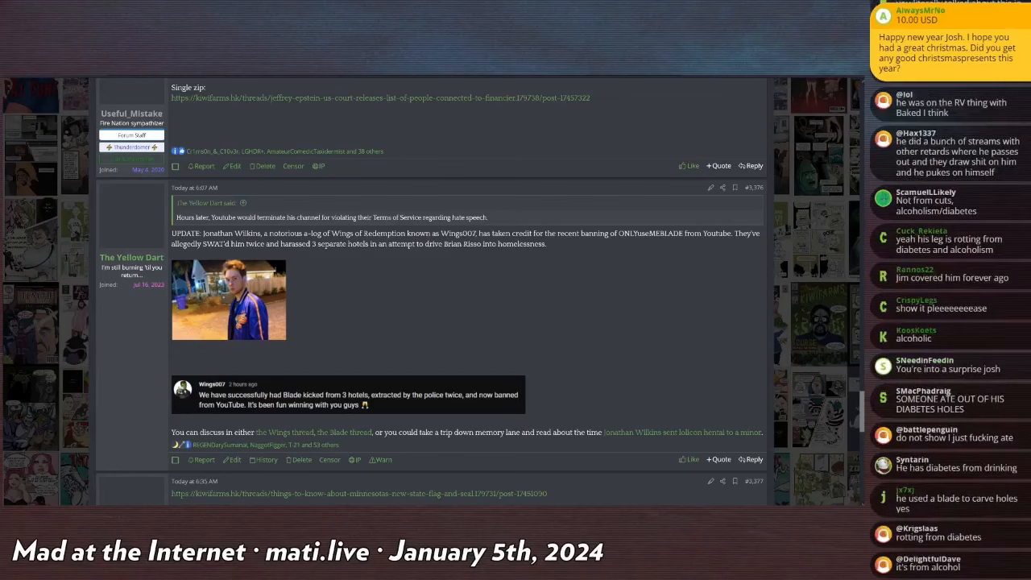
scroll("down", 3)
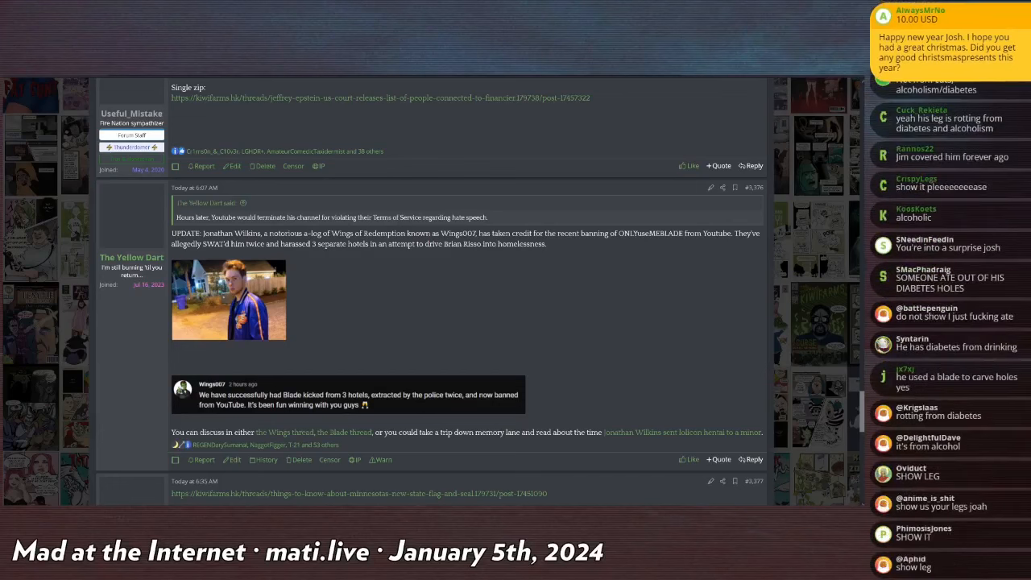
scroll("down", 3)
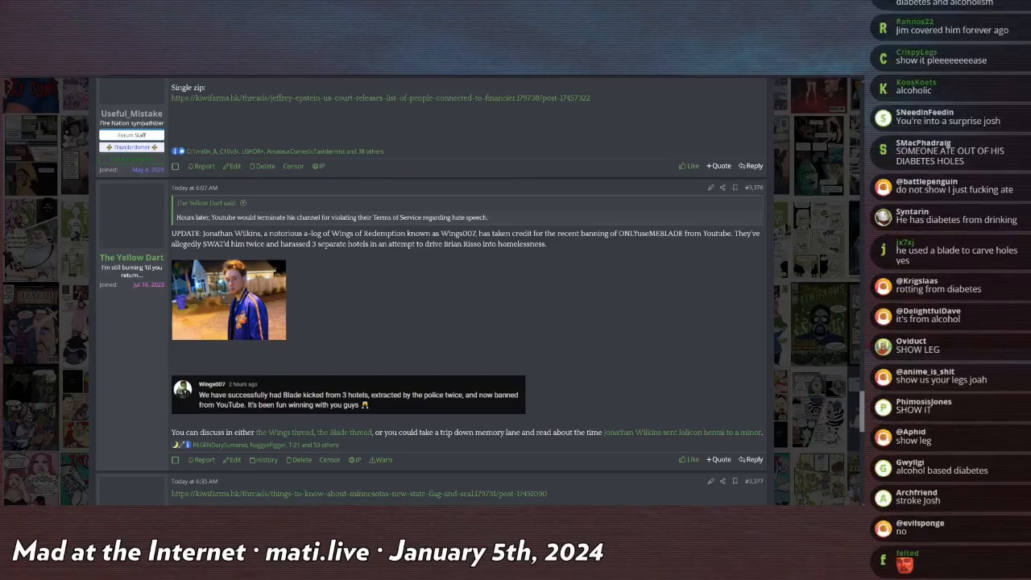
scroll("down", 3)
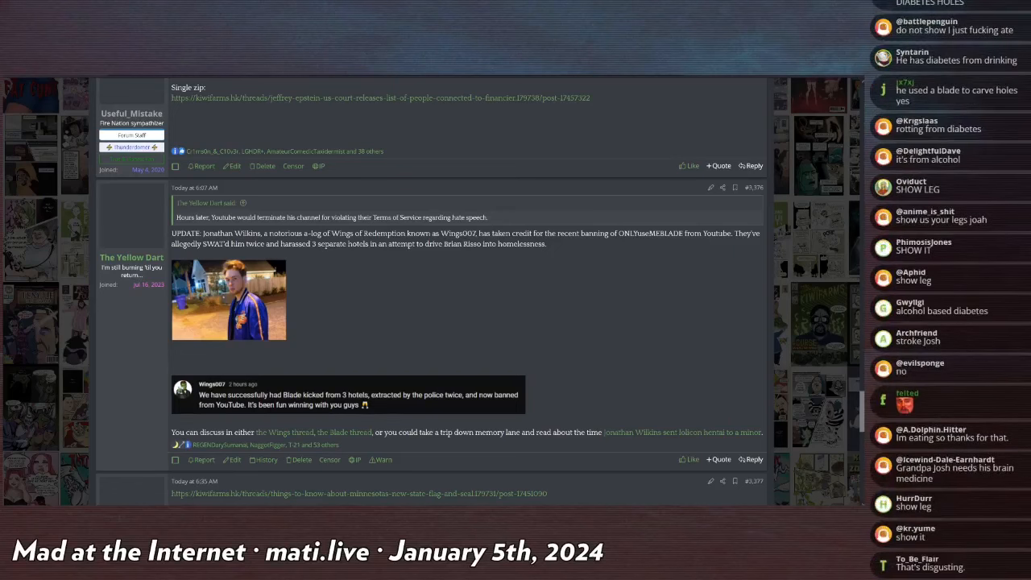
scroll("down", 3)
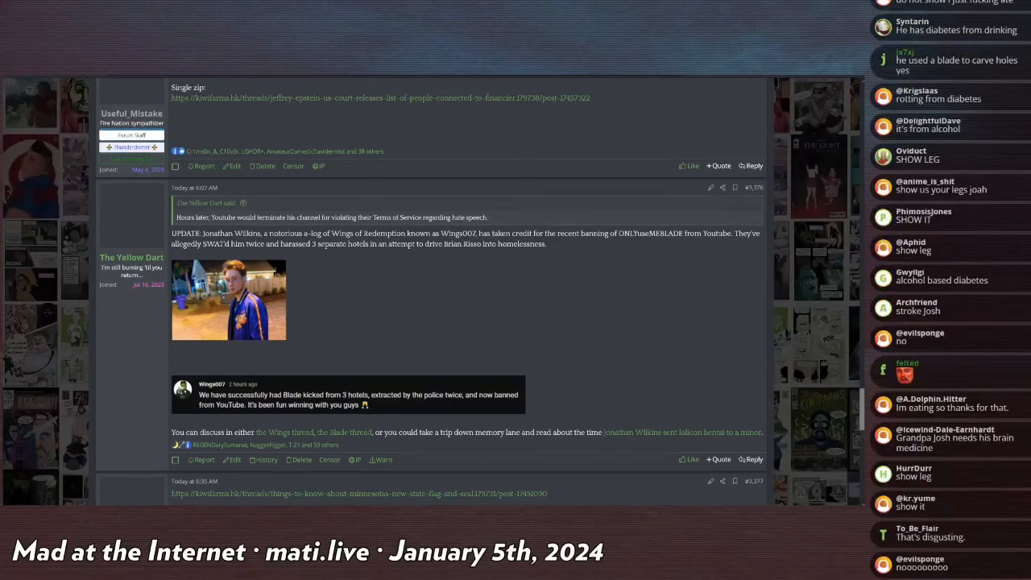
scroll("down", 3)
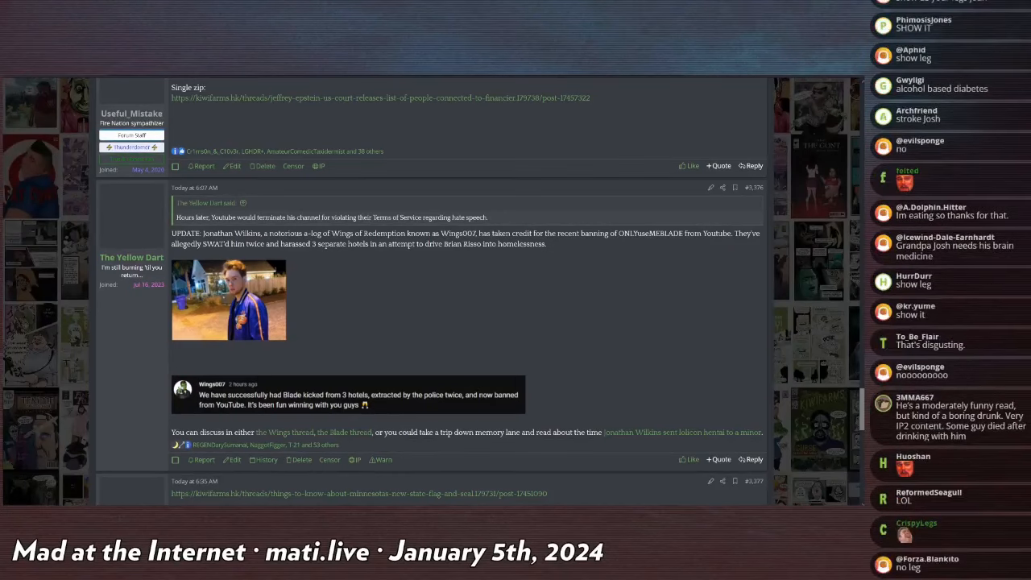
scroll("down", 3)
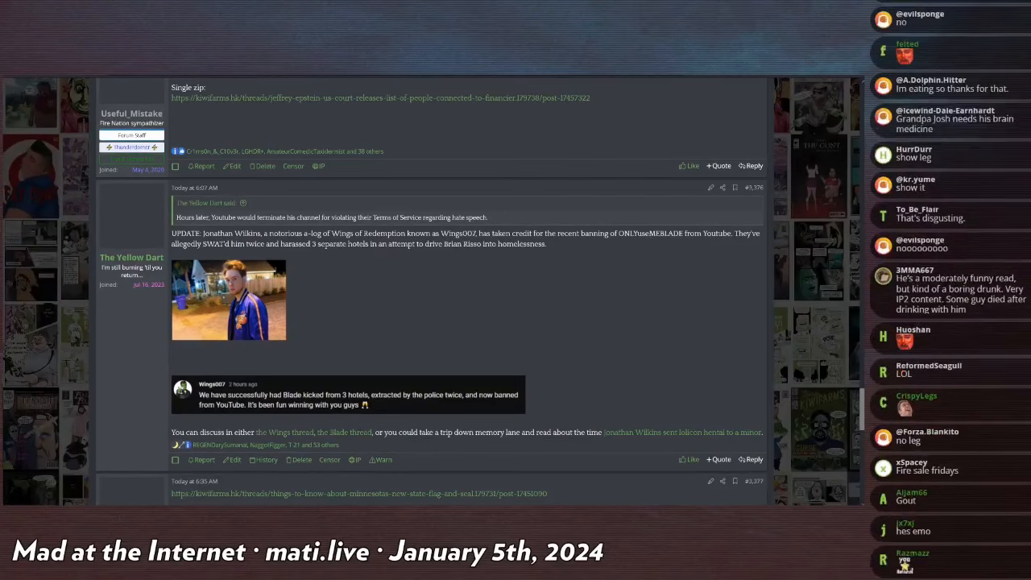
scroll("down", 3)
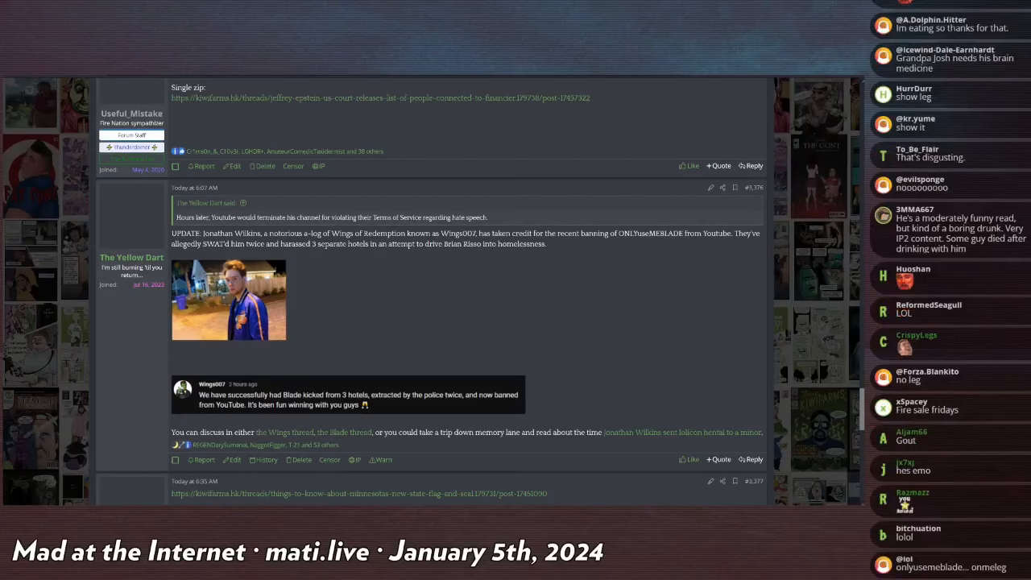
scroll("down", 3)
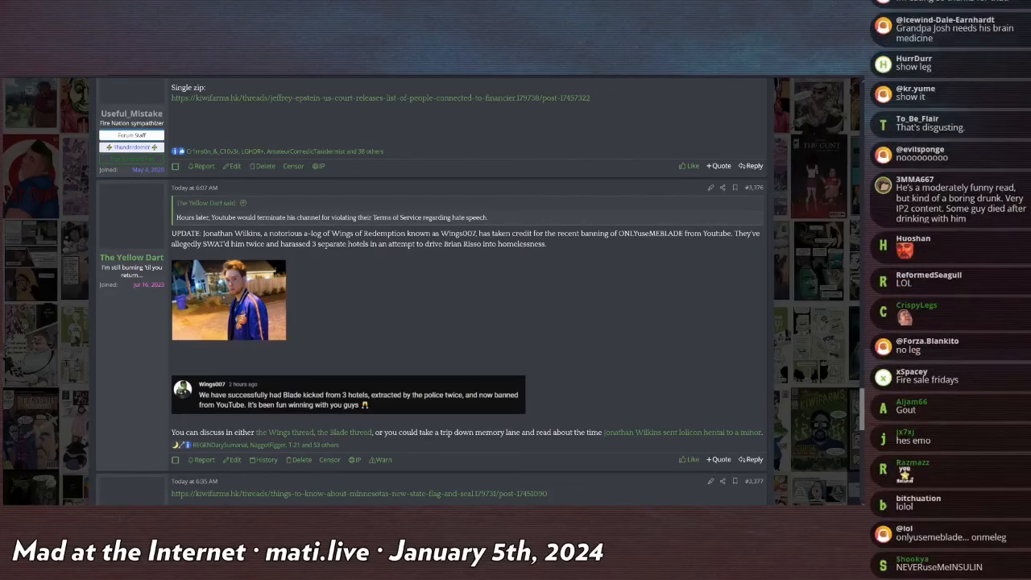
scroll("down", 3)
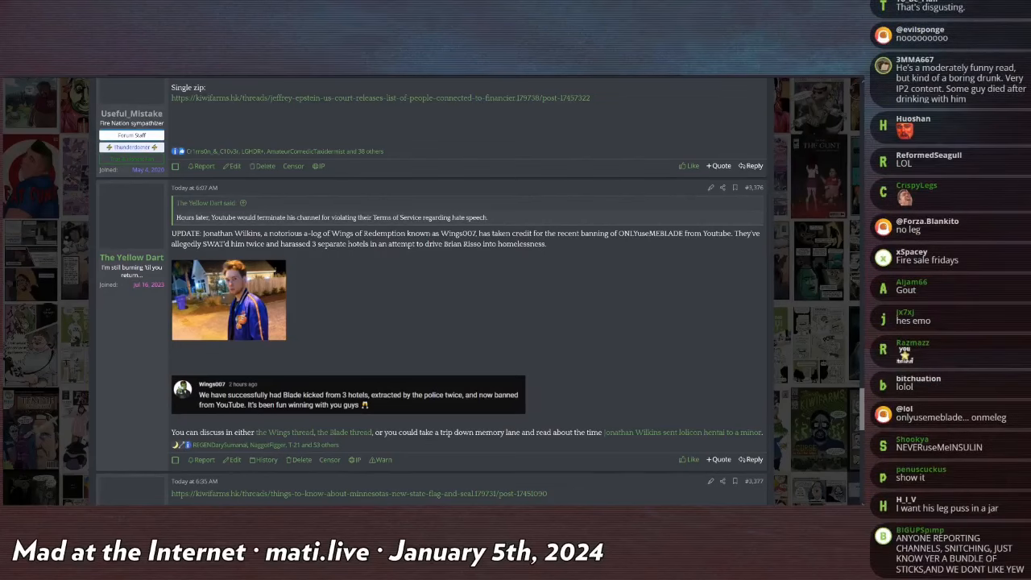
scroll("down", 3)
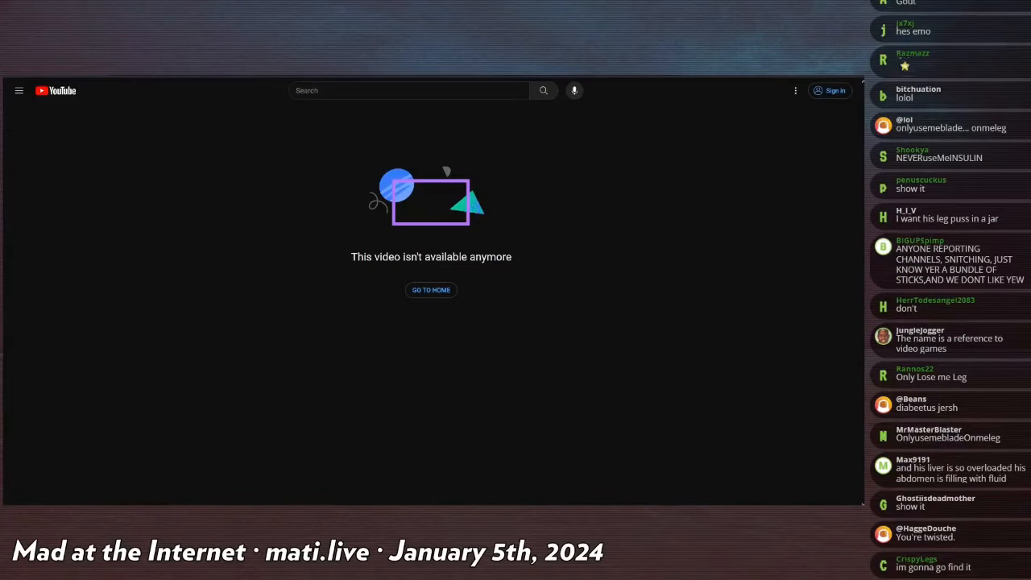
scroll("down", 3)
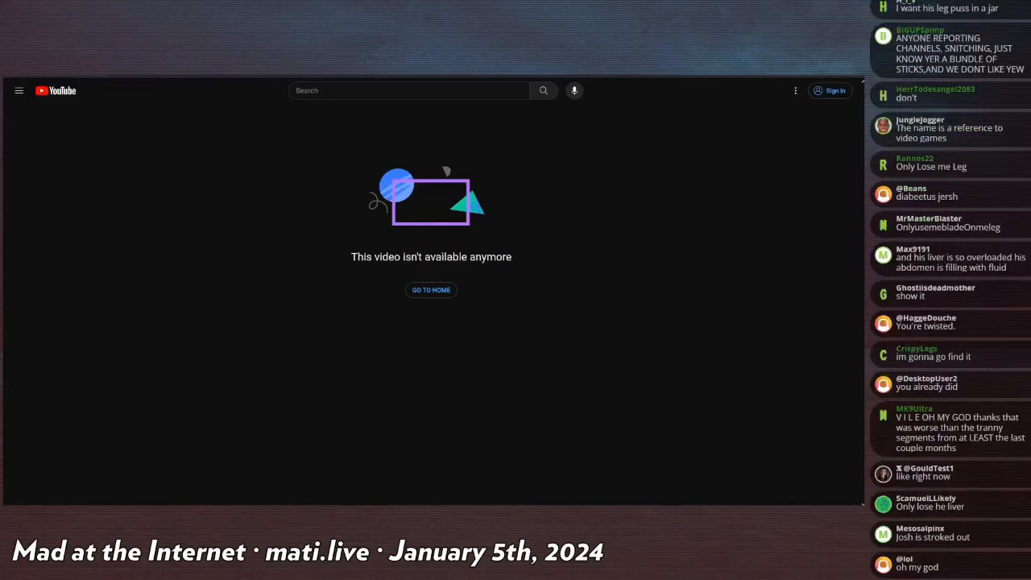
scroll("down", 3)
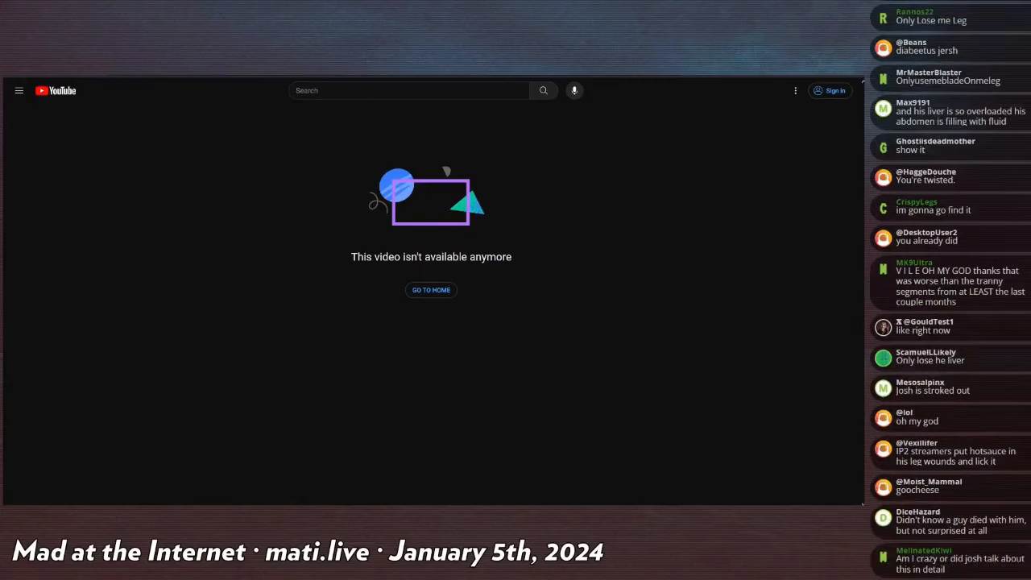
scroll("down", 3)
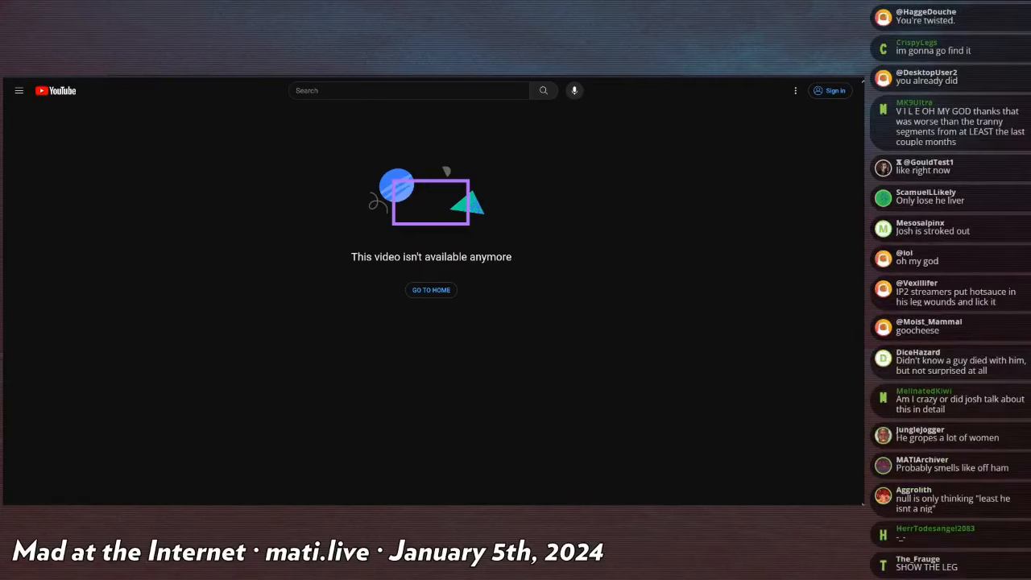
scroll("down", 3)
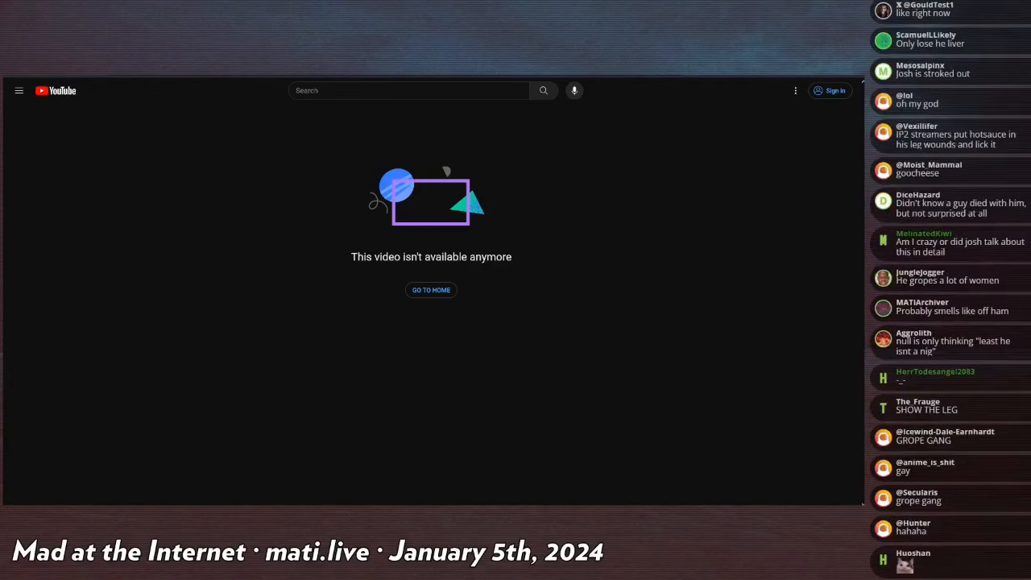
scroll("down", 3)
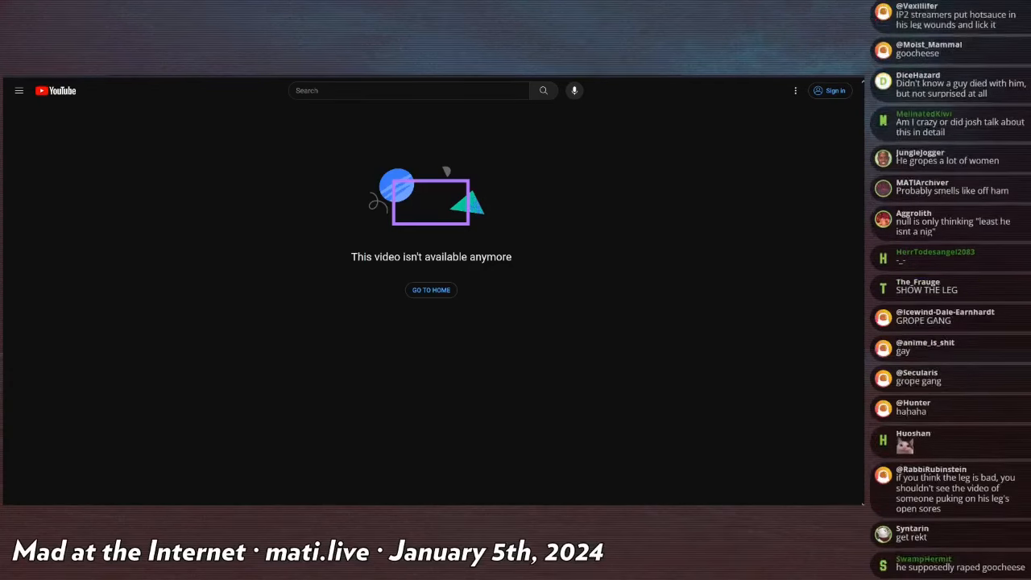
scroll("down", 3)
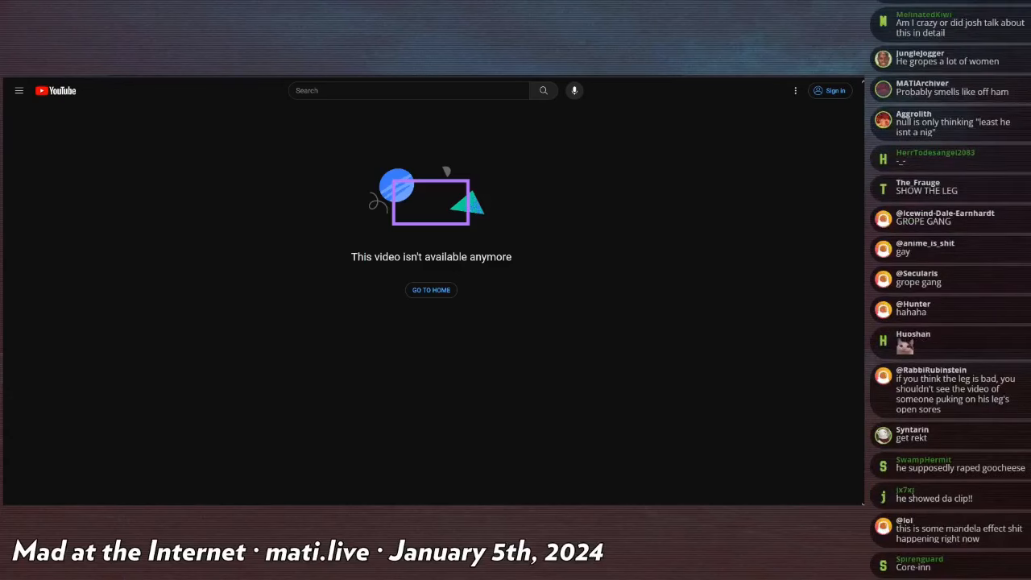
scroll("down", 3)
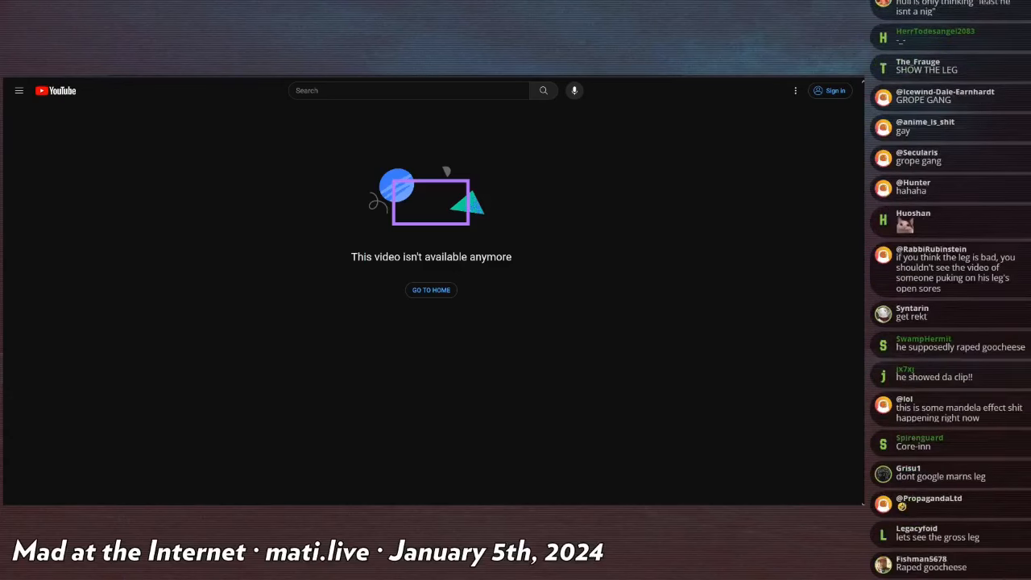
scroll("down", 3)
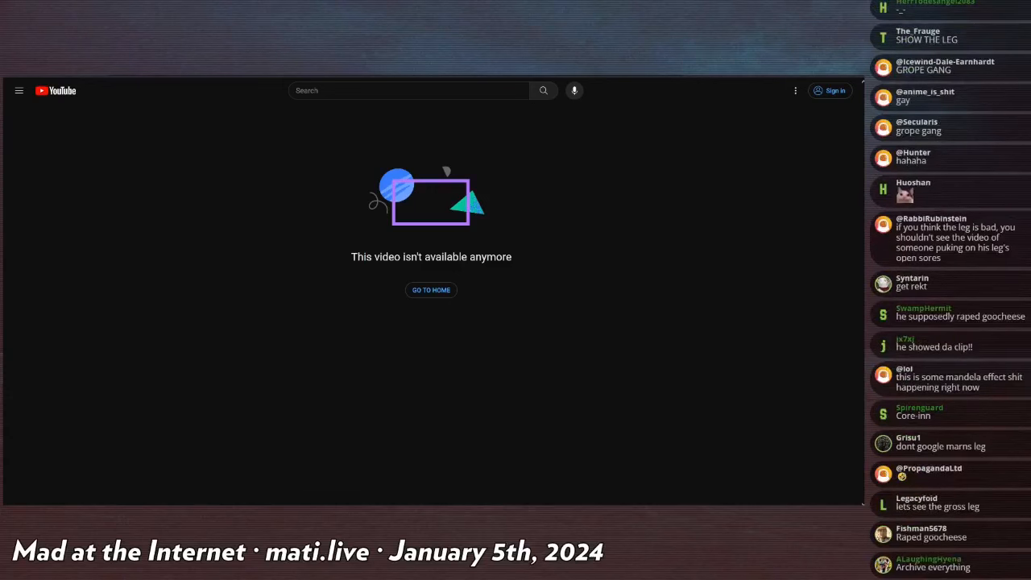
scroll("down", 3)
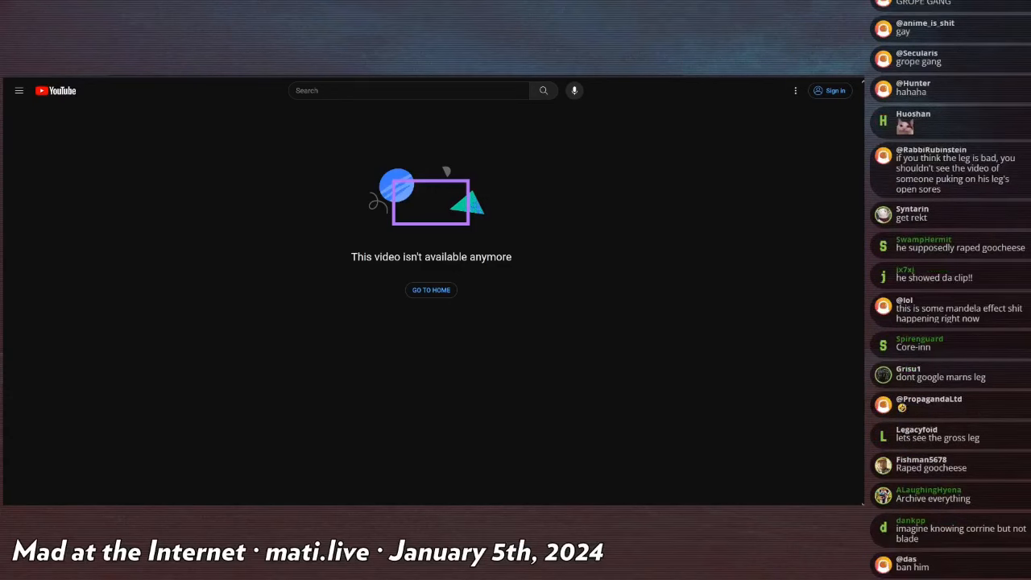
scroll("down", 3)
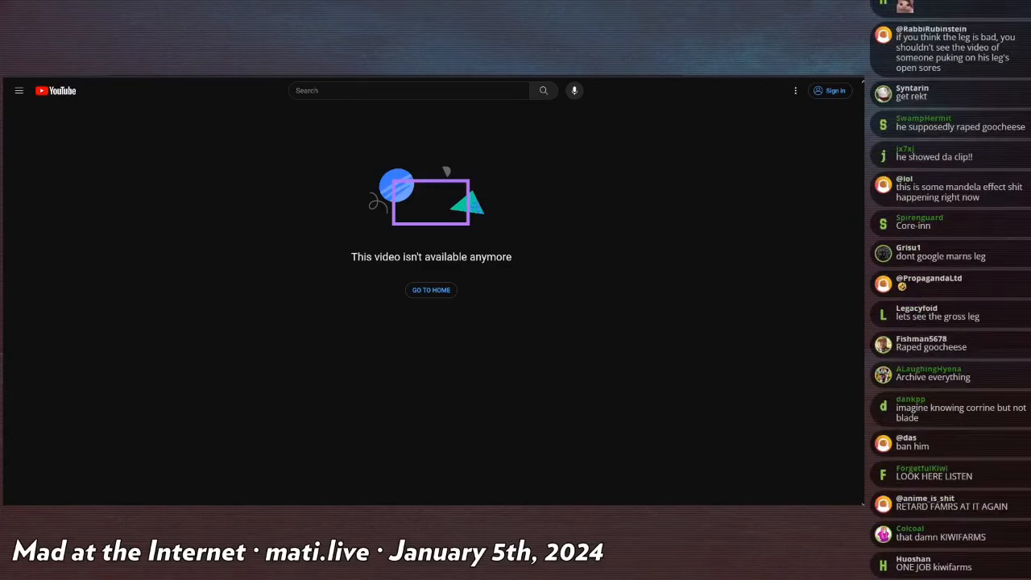
scroll("down", 3)
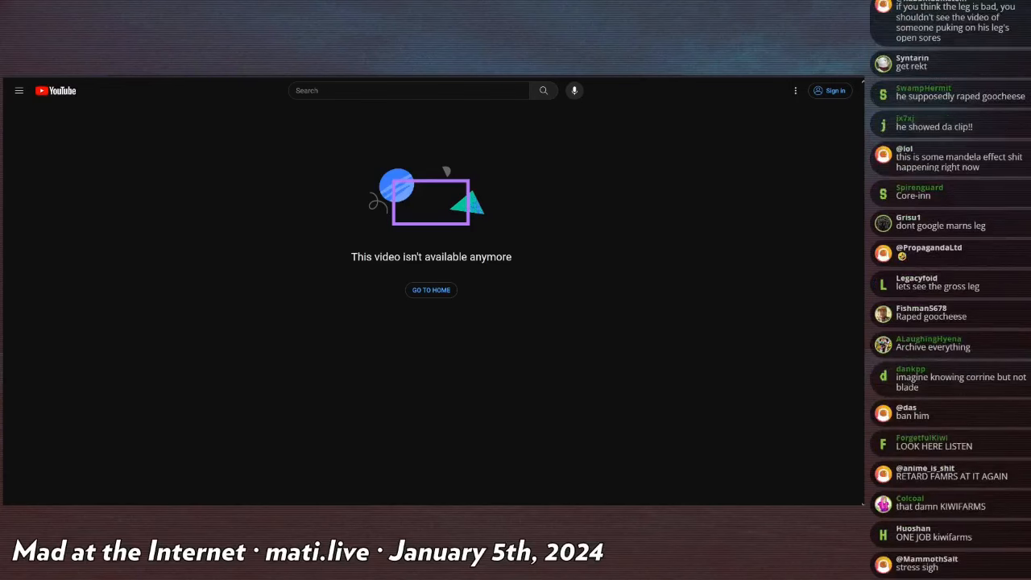
scroll("down", 3)
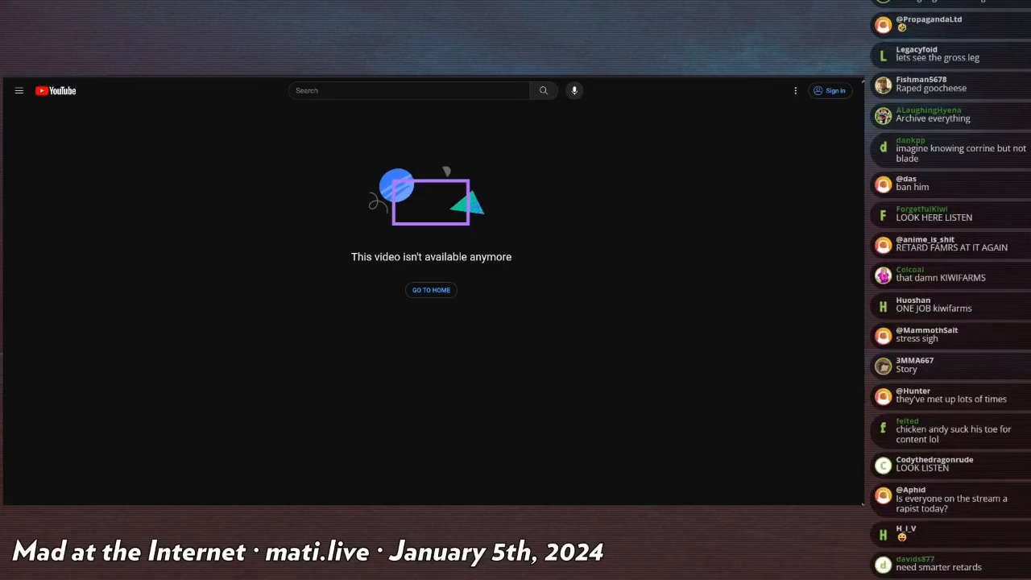
scroll("down", 3)
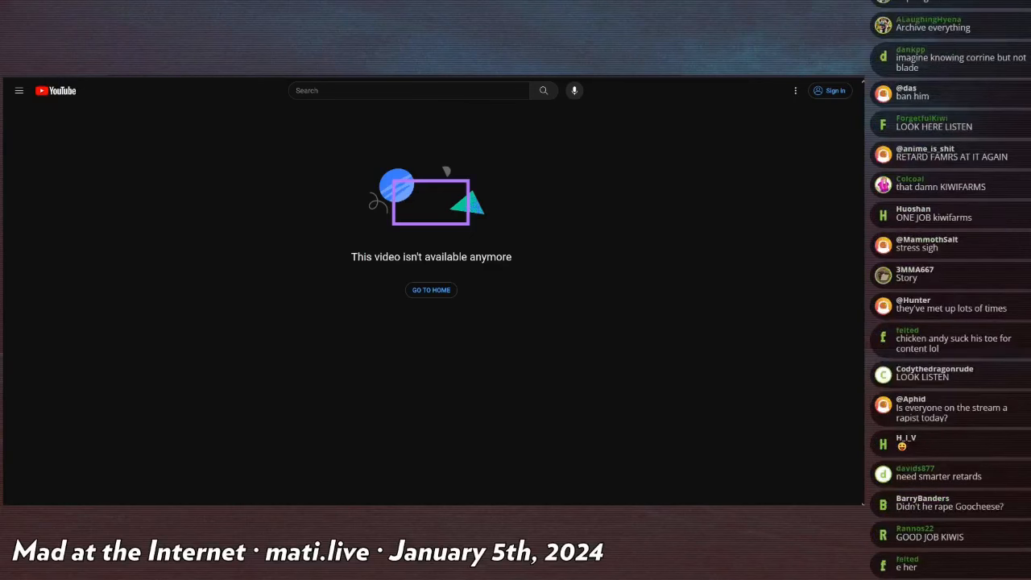
scroll("down", 3)
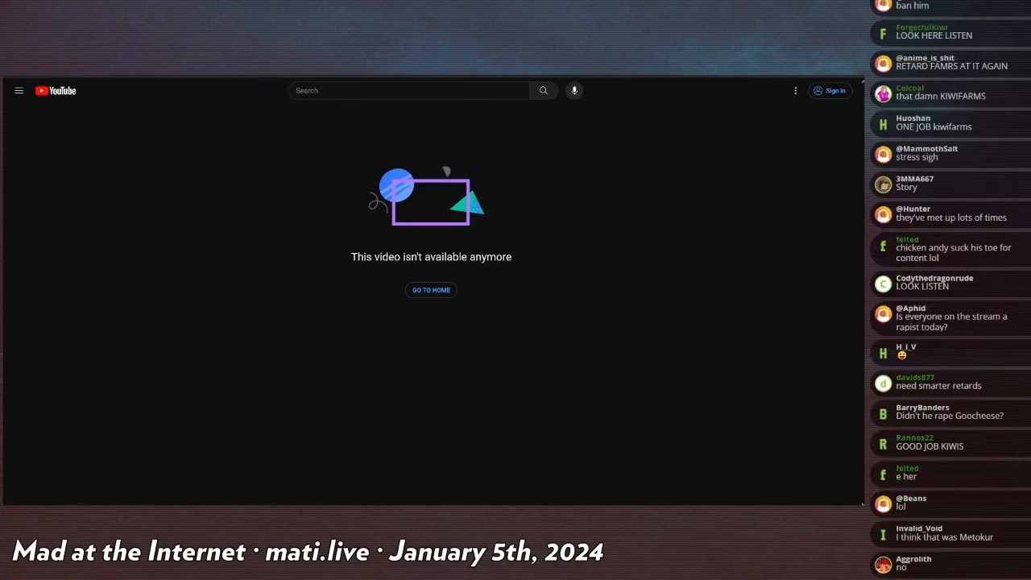
scroll("down", 3)
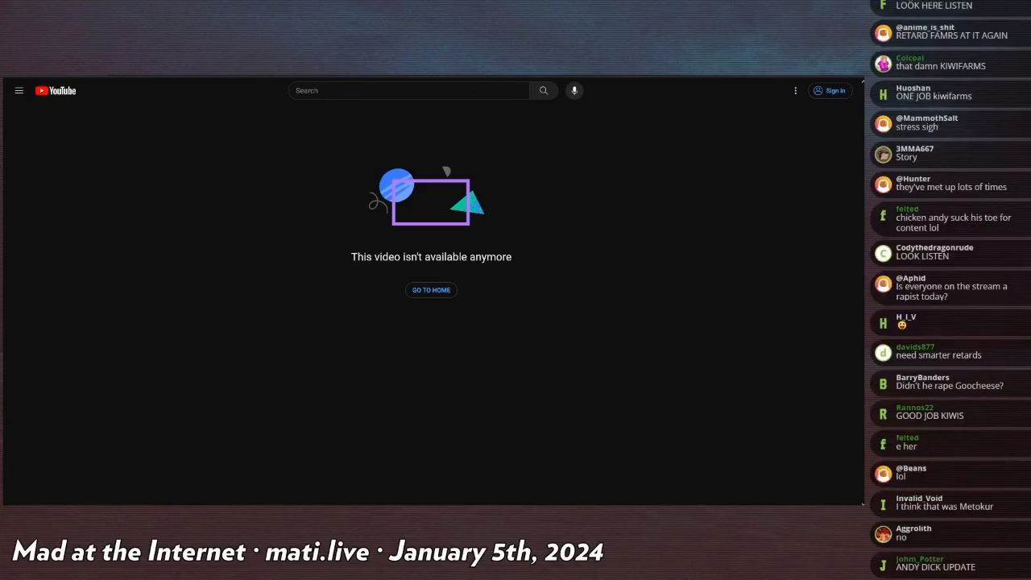
scroll("down", 3)
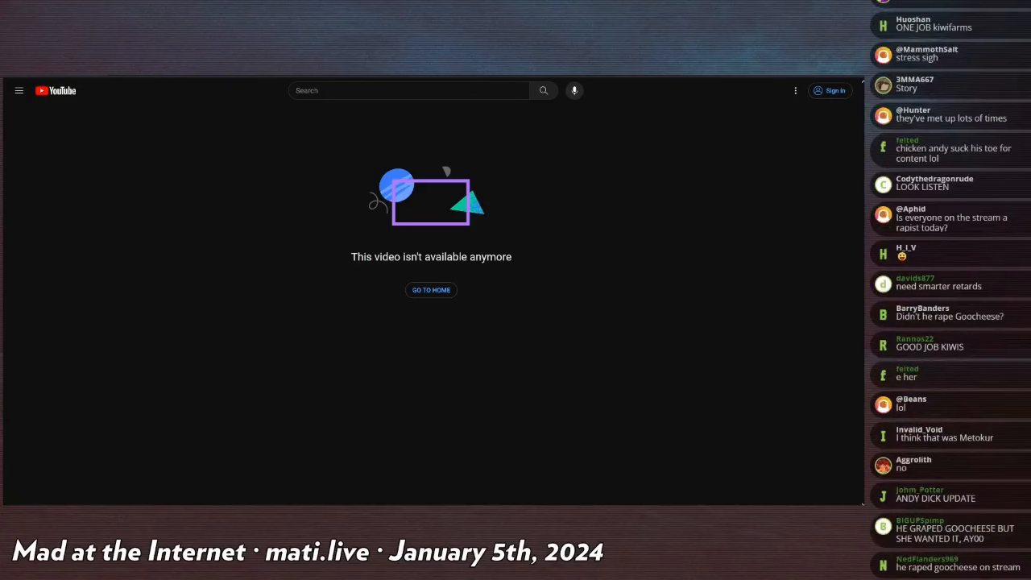
scroll("down", 3)
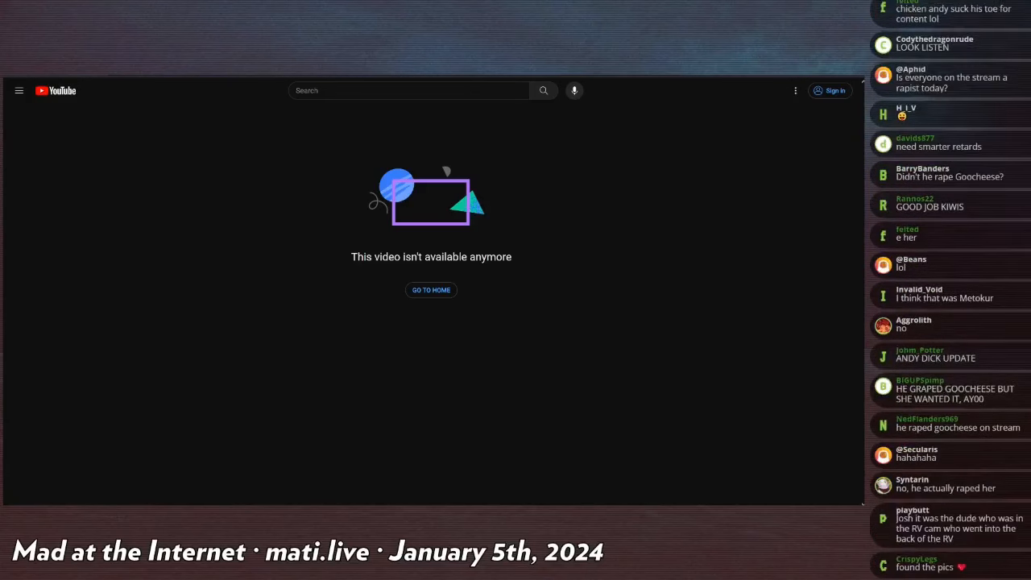
scroll("down", 3)
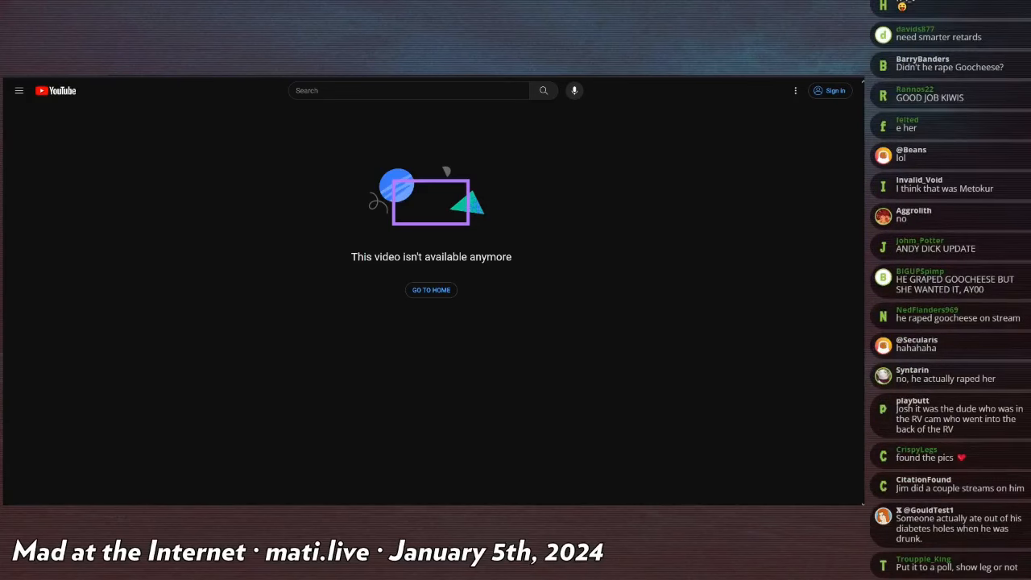
scroll("down", 3)
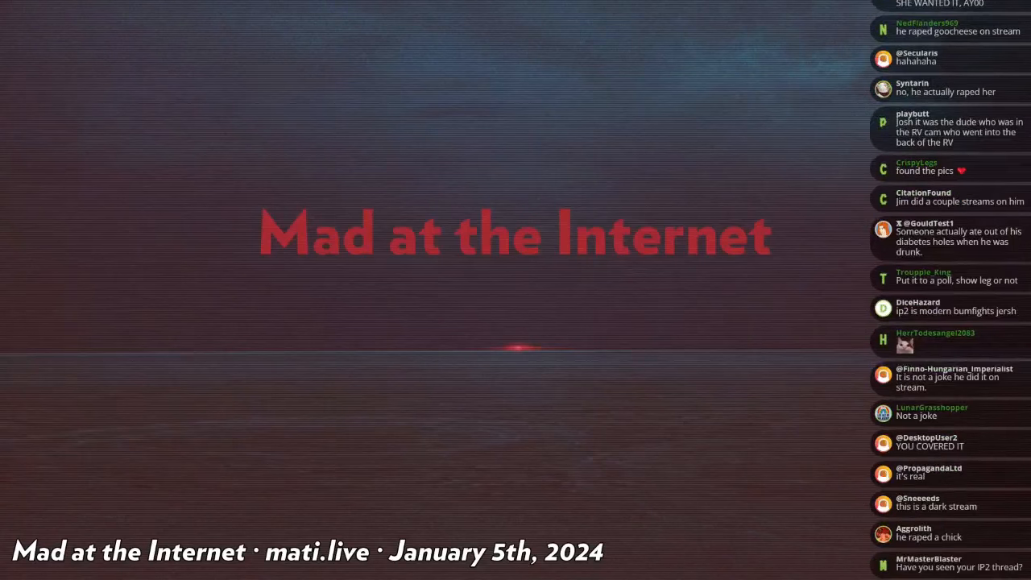
scroll("down", 3)
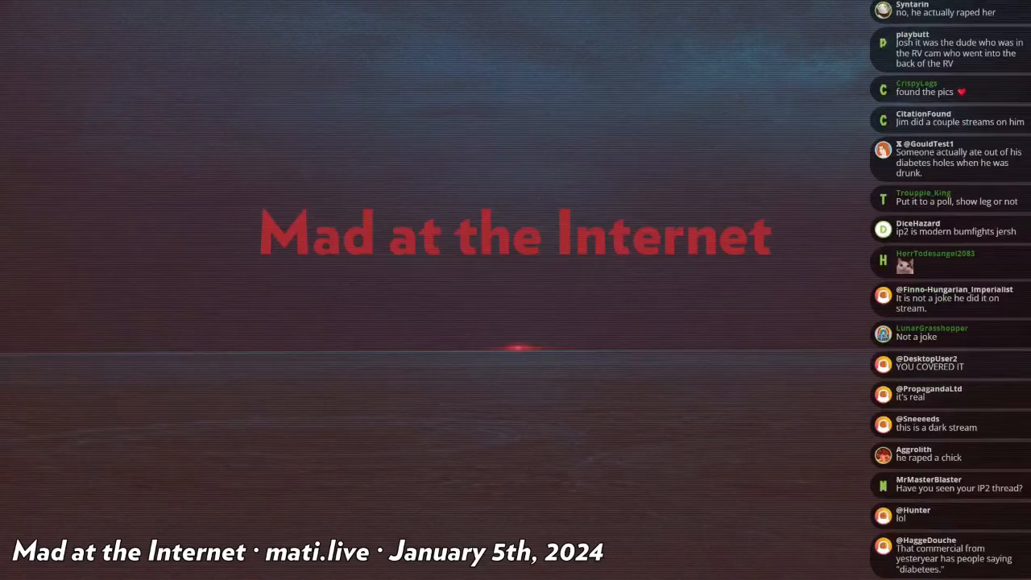
scroll("down", 3)
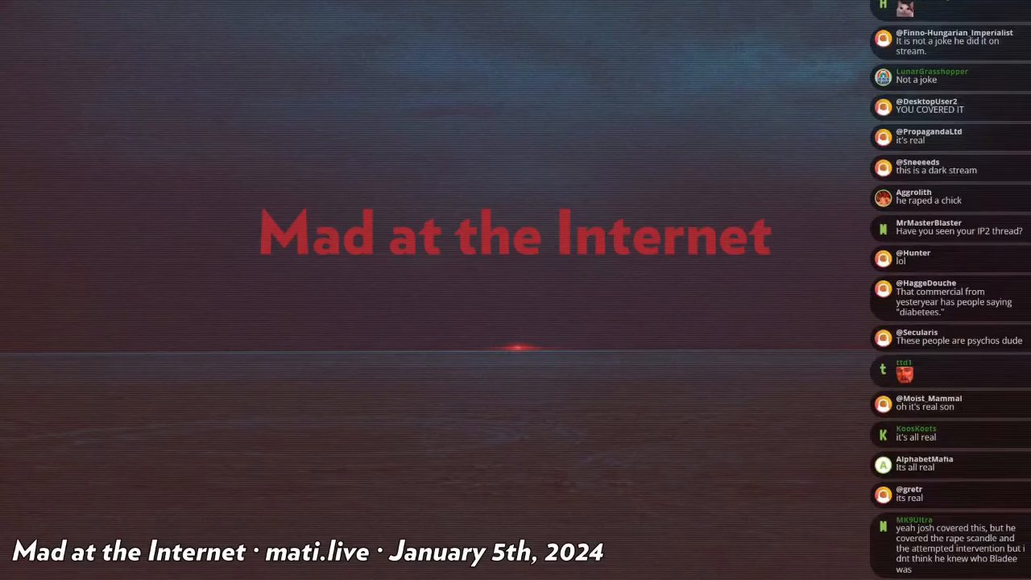
scroll("down", 3)
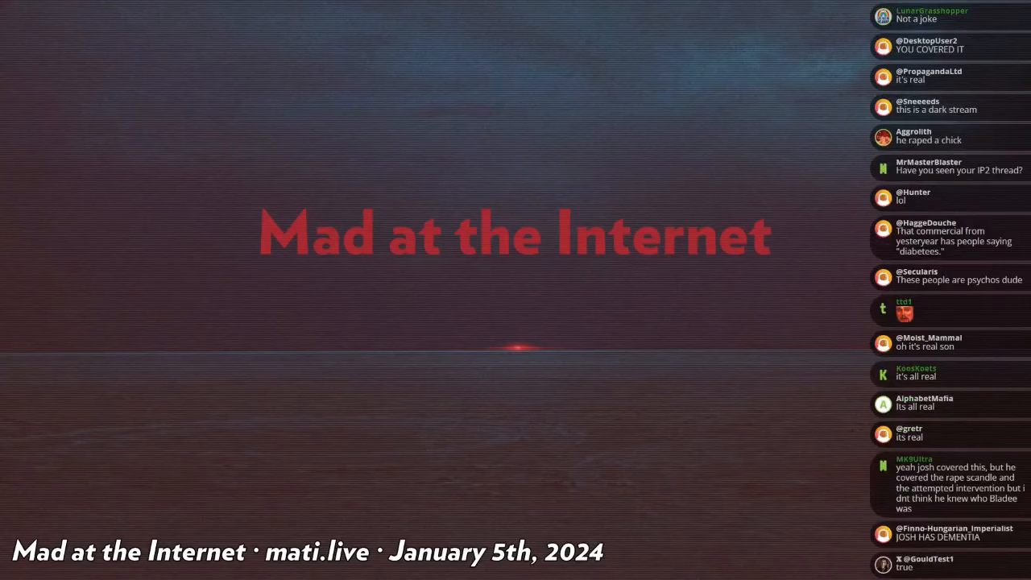
scroll("down", 3)
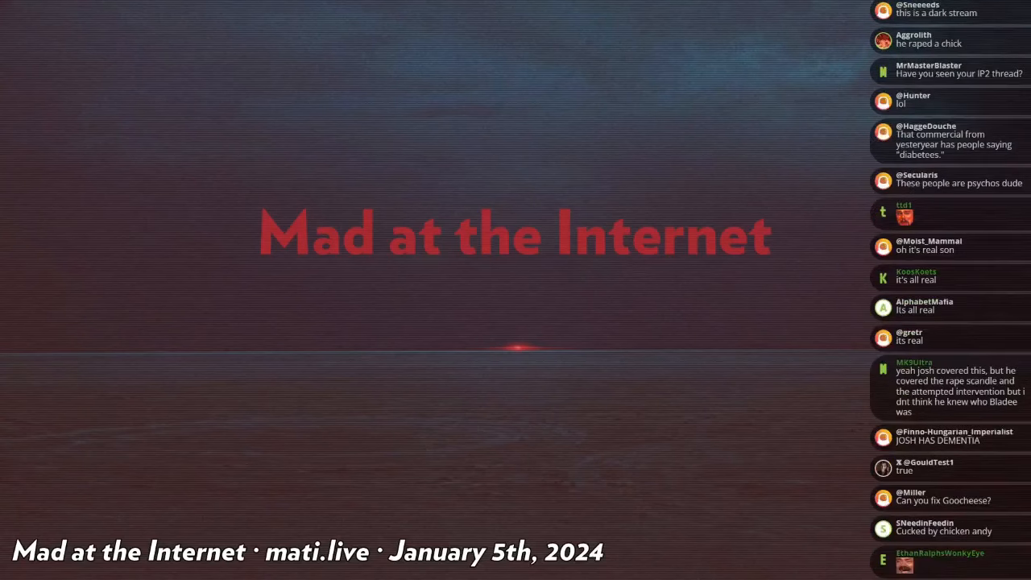